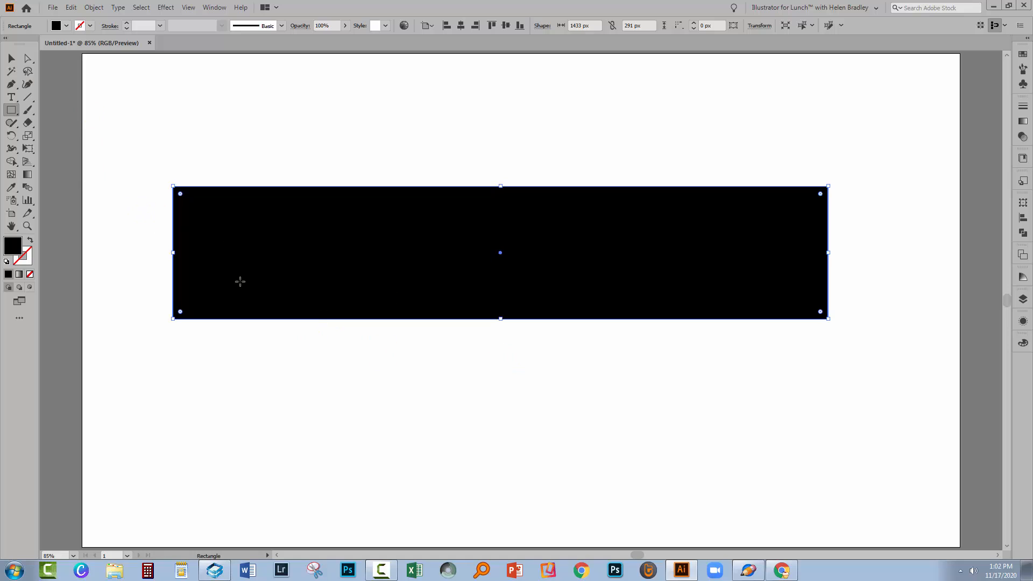
pyautogui.moveTo(216, 111)
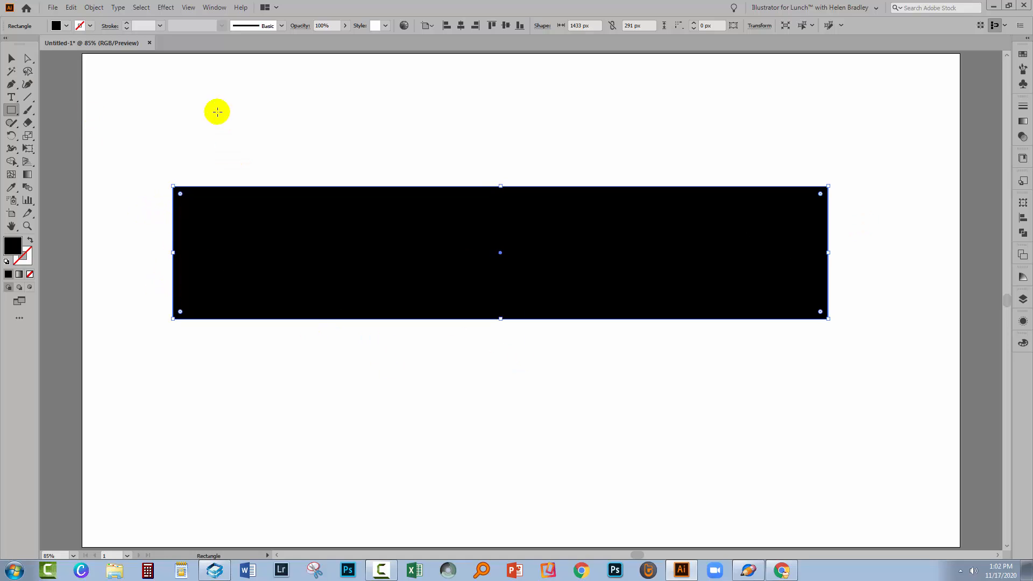
pyautogui.moveTo(236, 87)
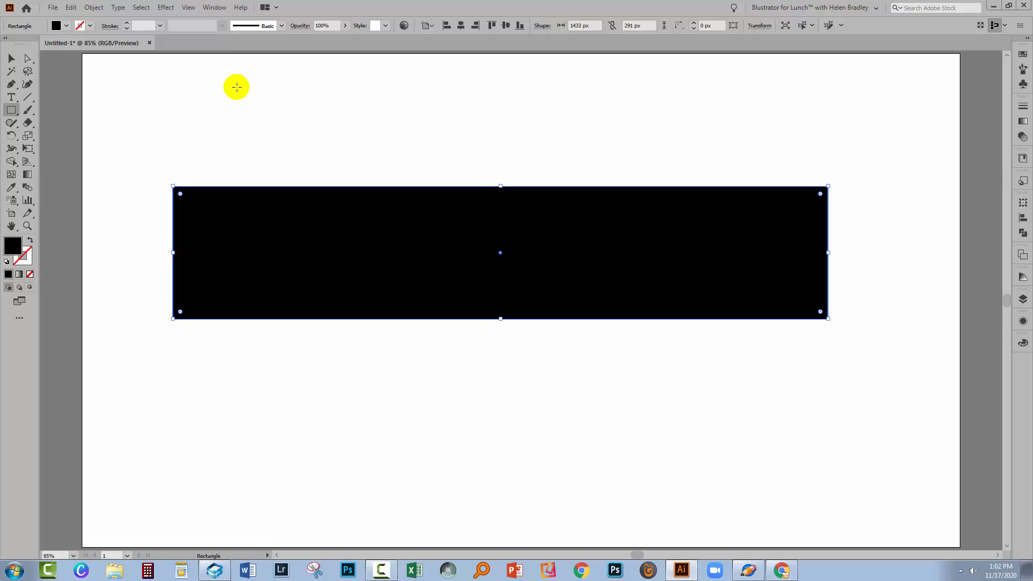
# Add anchor points midway along the sides of the black 1433 by 291 px rectangle.
pyautogui.click(93, 7)
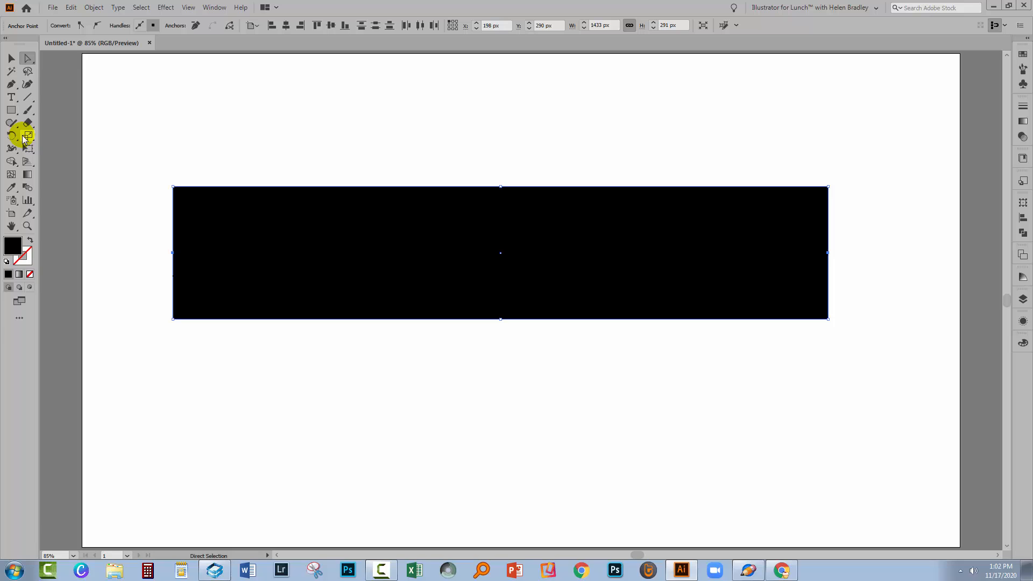
# Scale the side midpoint anchors inward so both rectangle ends become V-notched ribbon tails, then deselect.
pyautogui.click(27, 135)
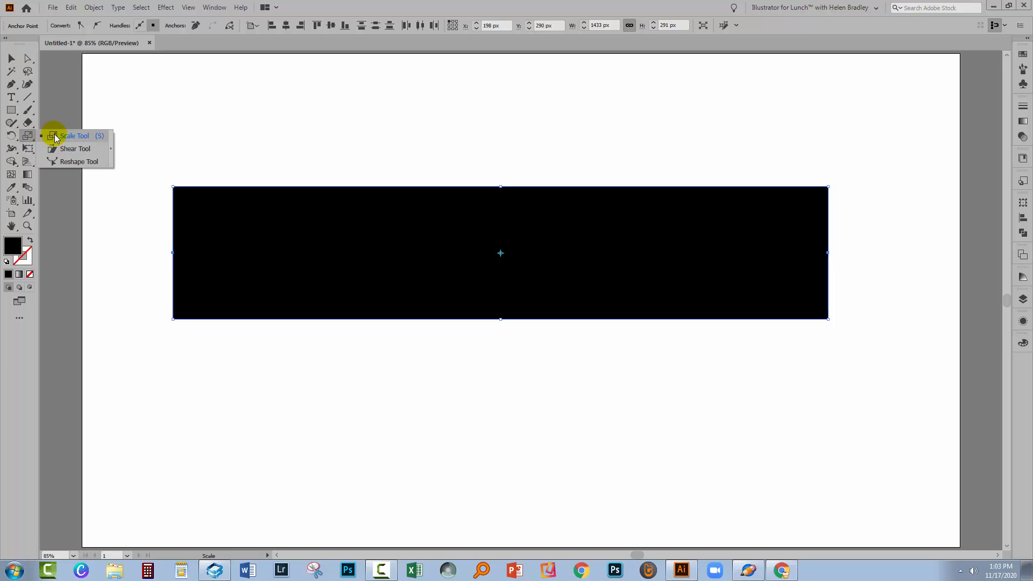
pyautogui.click(74, 136)
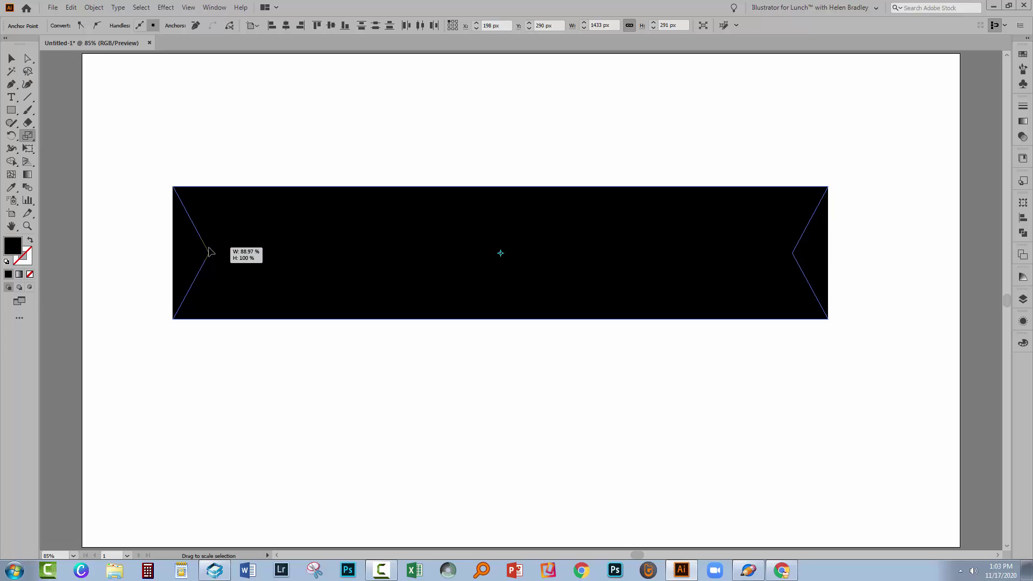
pyautogui.moveTo(209, 253); pyautogui.dragTo(221, 252)
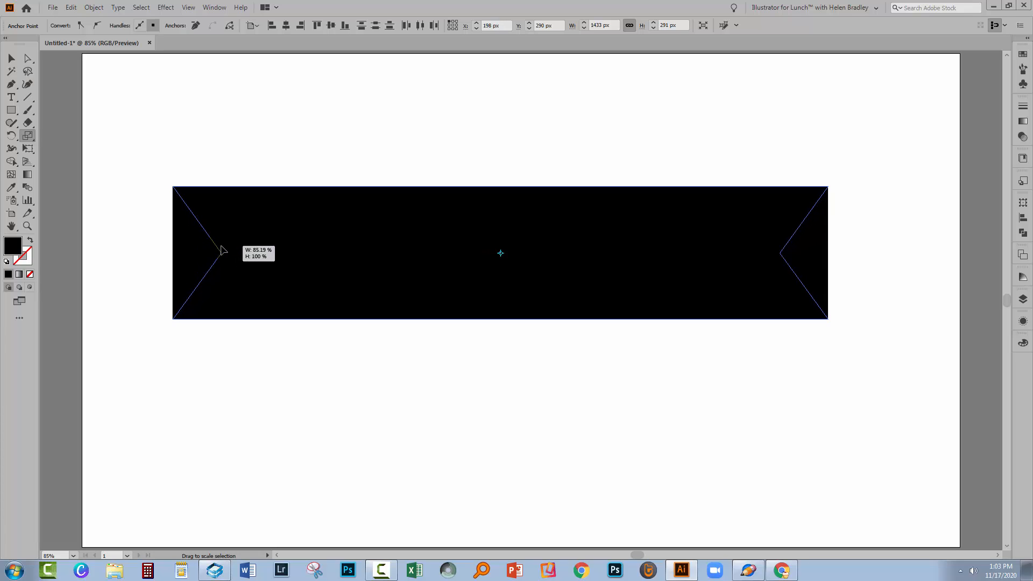
pyautogui.click(12, 59)
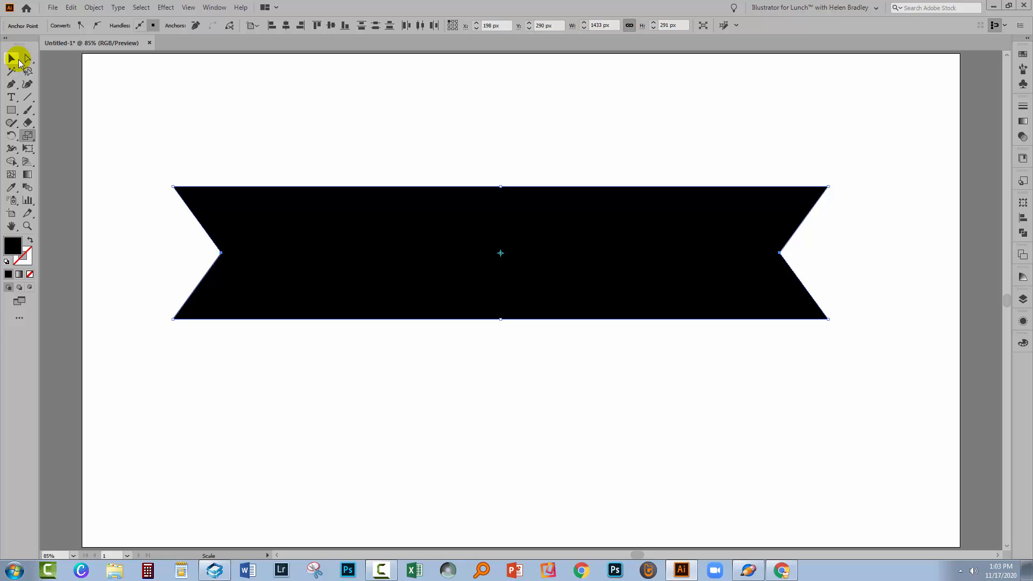
pyautogui.click(11, 58)
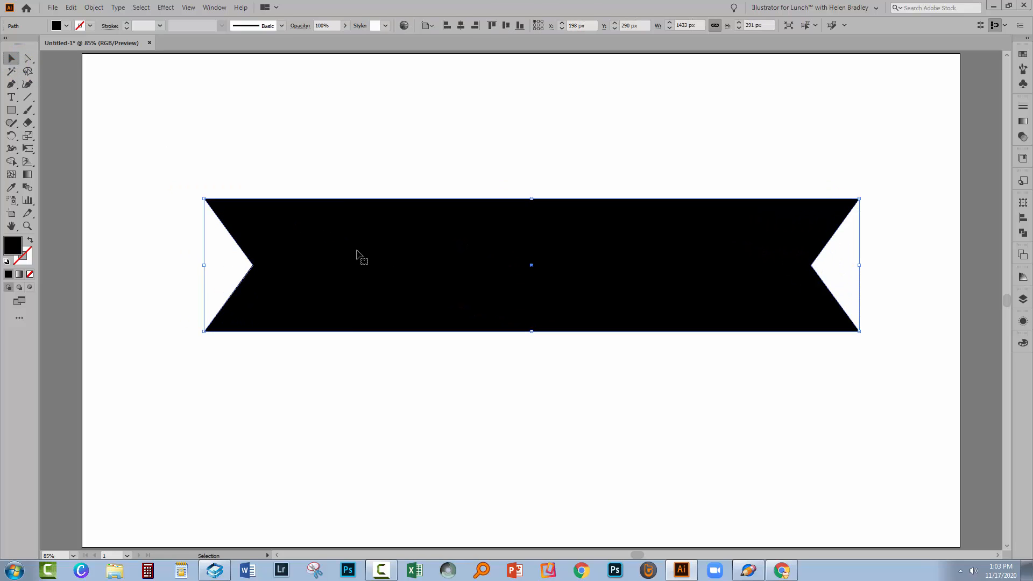
pyautogui.click(493, 246)
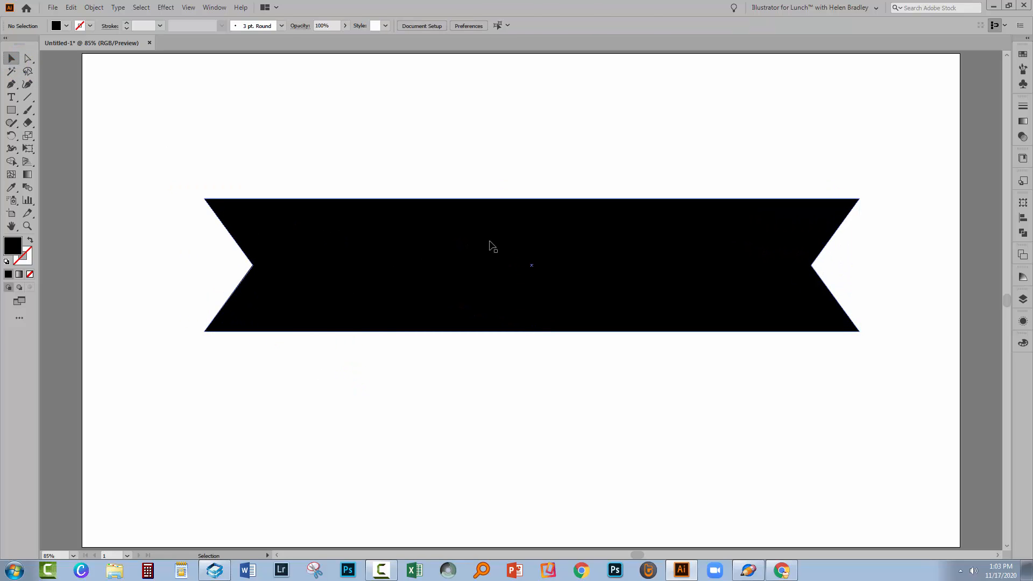
pyautogui.moveTo(338, 277)
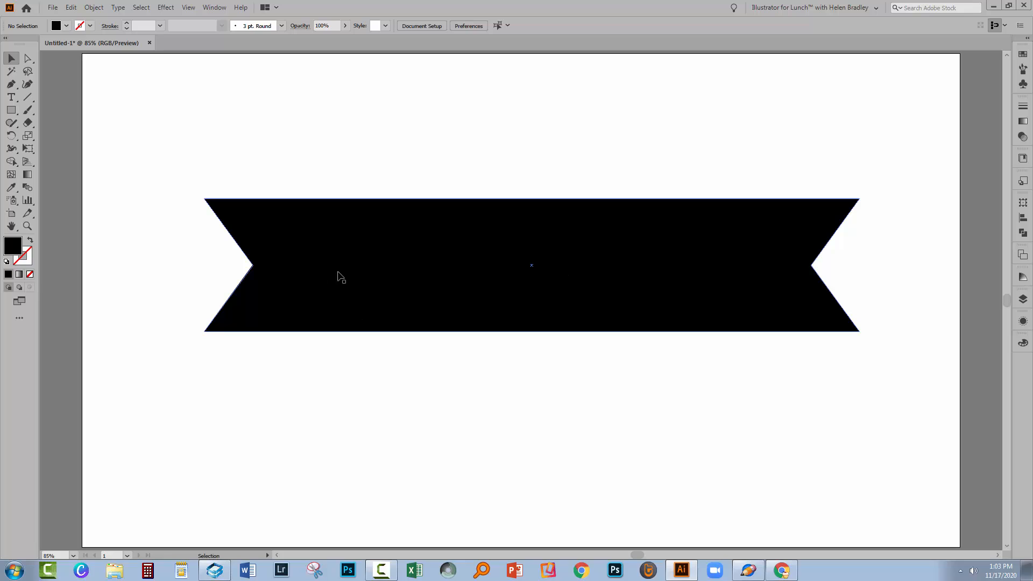
pyautogui.moveTo(265, 272)
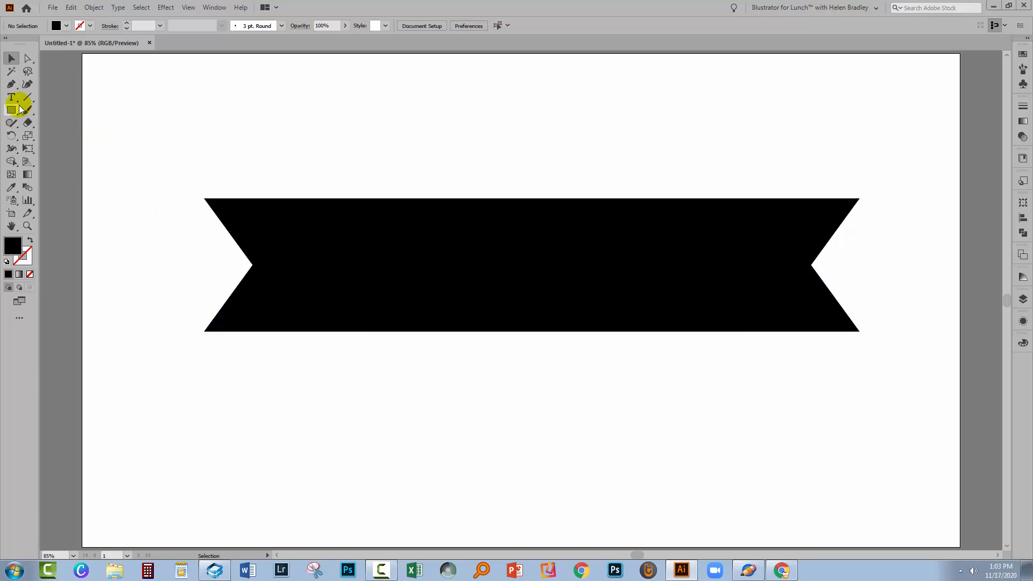
# Add the text SOMEONE'S below the black banner and return to object selection.
pyautogui.click(11, 98)
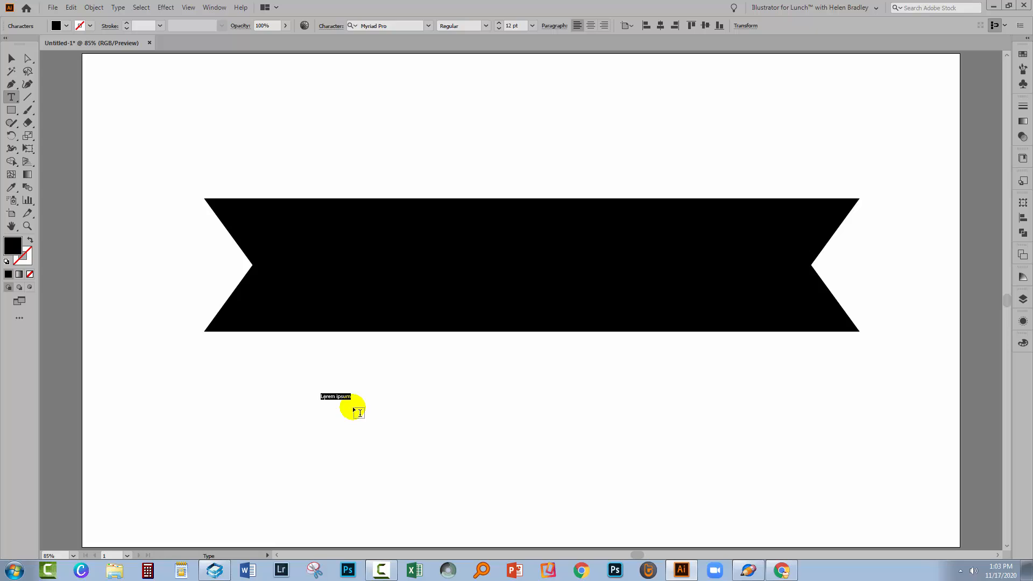
pyautogui.write('SOMEONE’S')
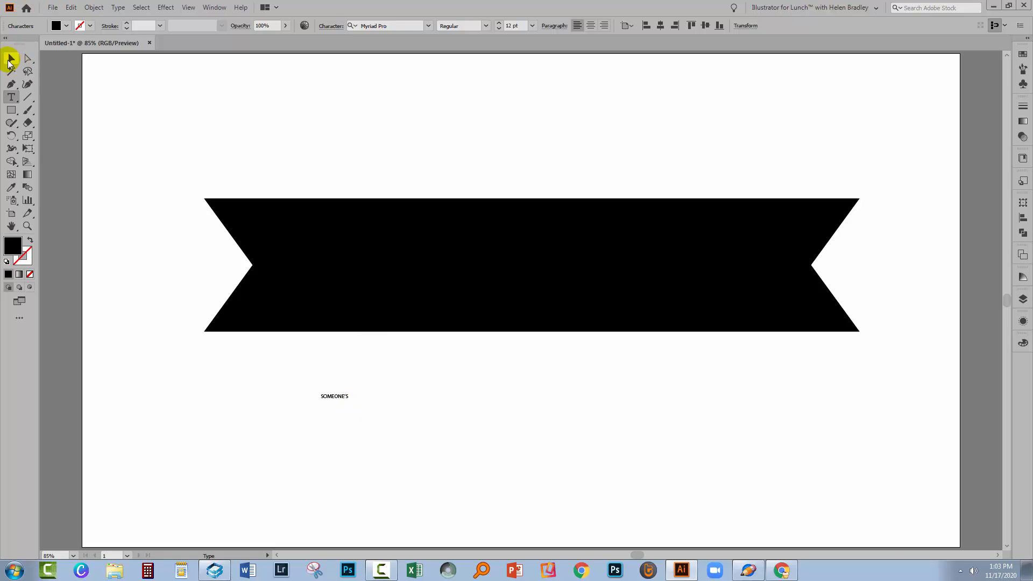
pyautogui.click(334, 396)
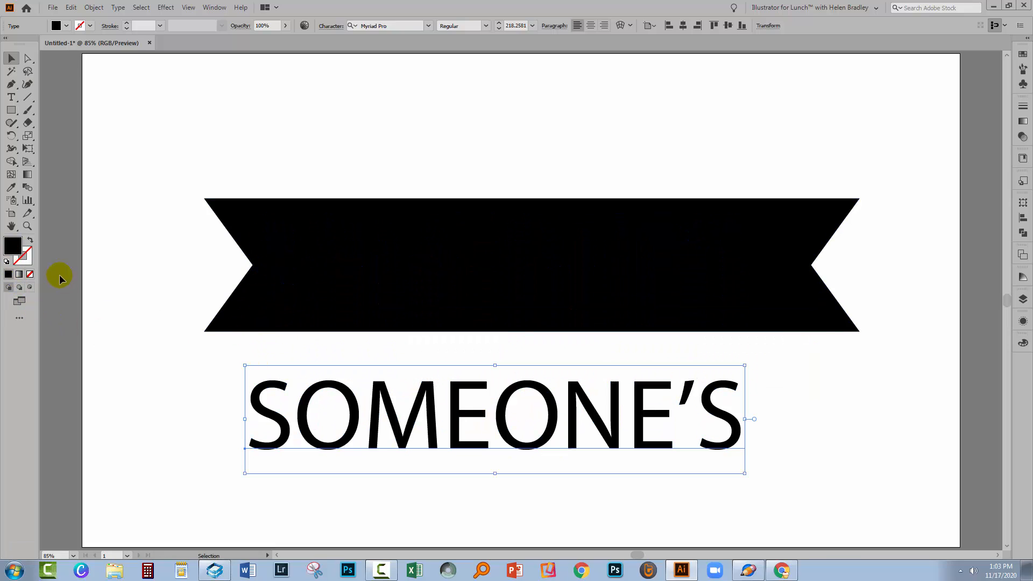
# Fill the SOMEONE'S text red and set its font style to Bold.
pyautogui.doubleClick(12, 245)
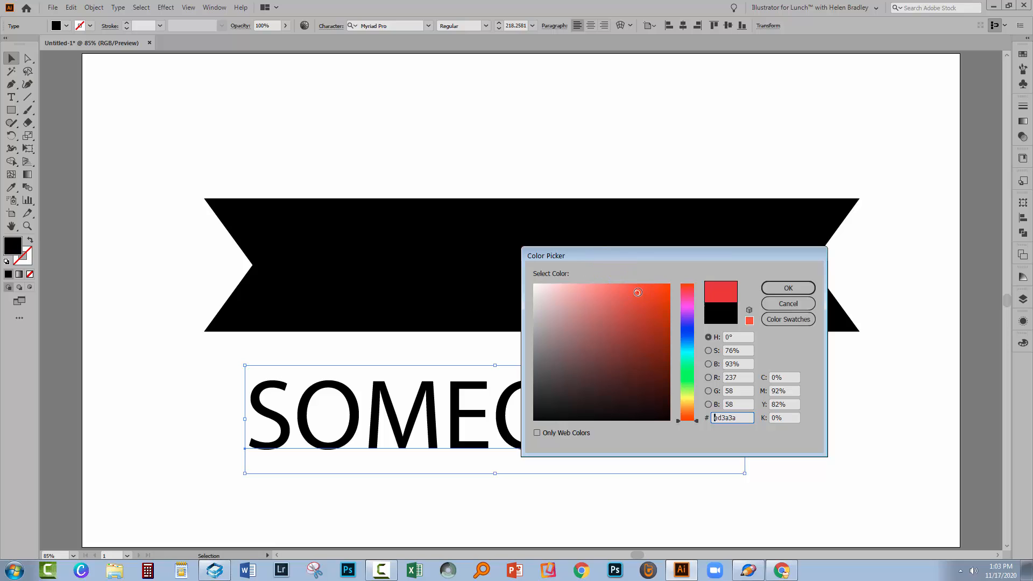
pyautogui.click(787, 287)
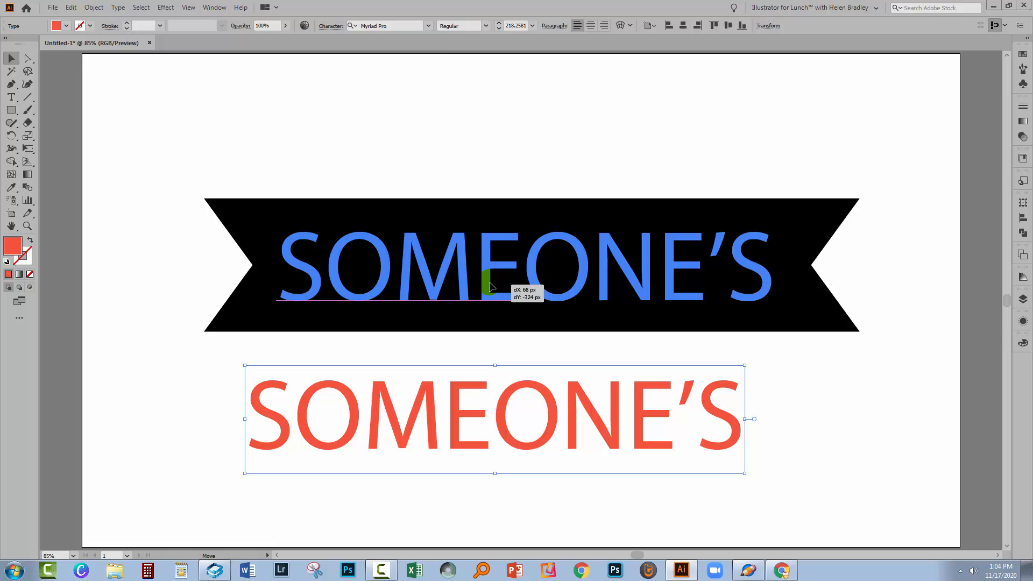
pyautogui.click(486, 25)
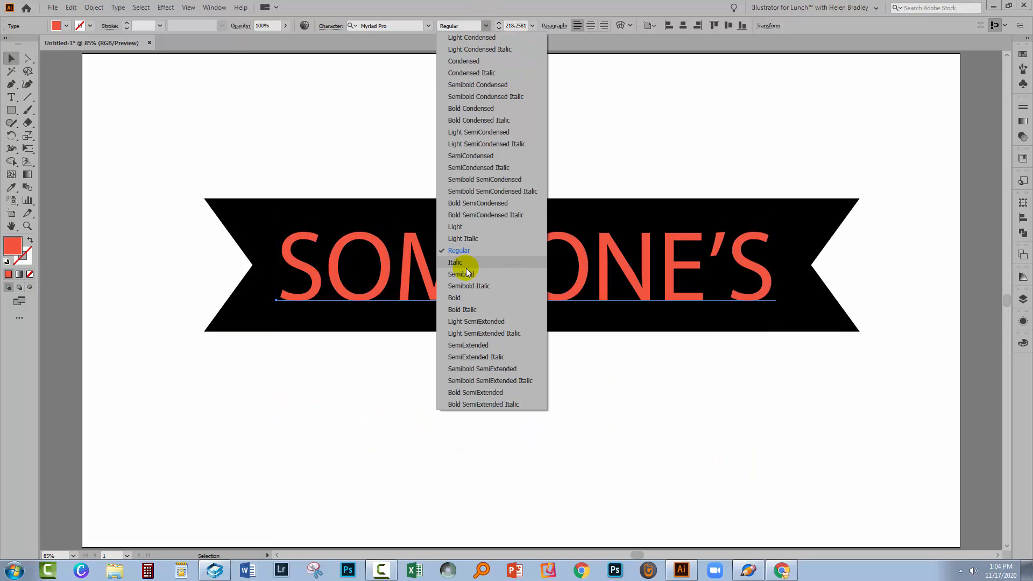
pyautogui.click(454, 297)
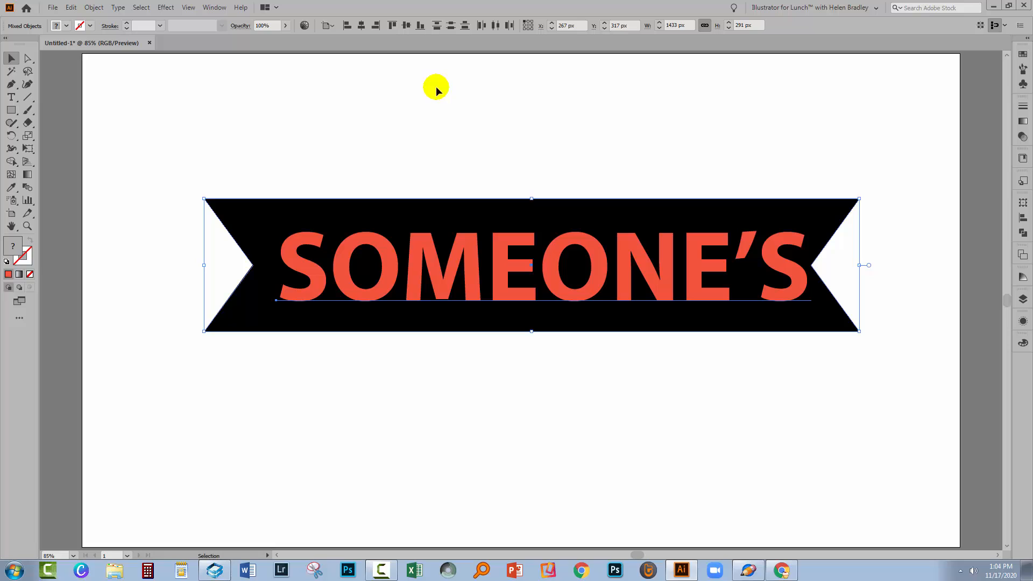
# Align the text and banner to each other's horizontal centre, then reselect both objects together.
pyautogui.click(361, 26)
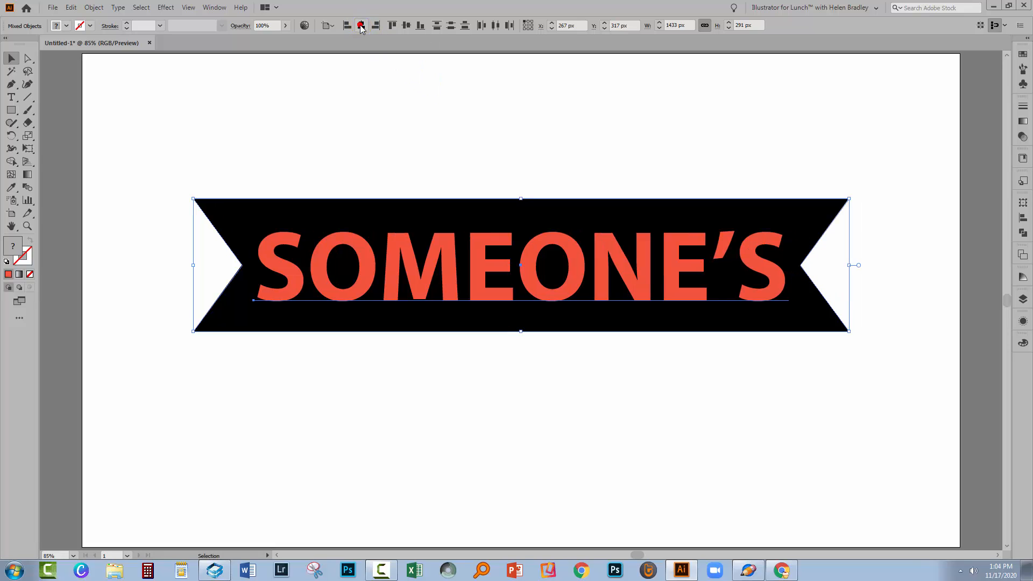
pyautogui.click(466, 390)
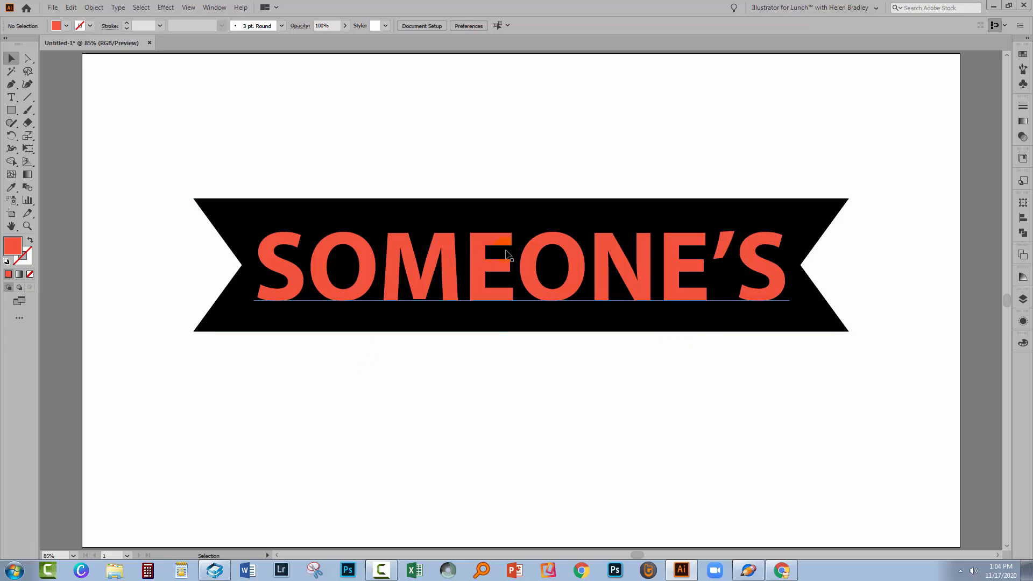
pyautogui.moveTo(458, 331)
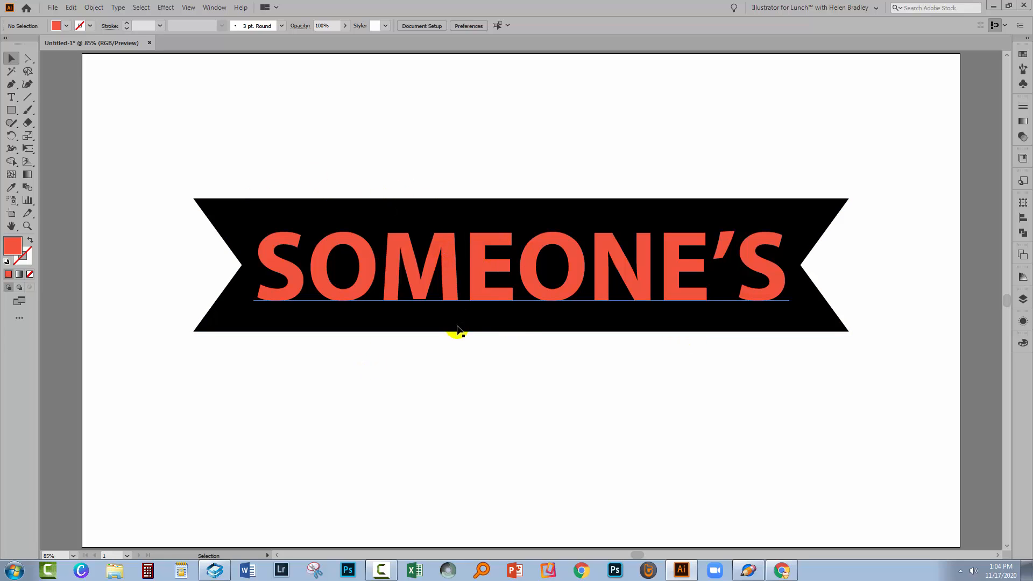
pyautogui.moveTo(366, 240)
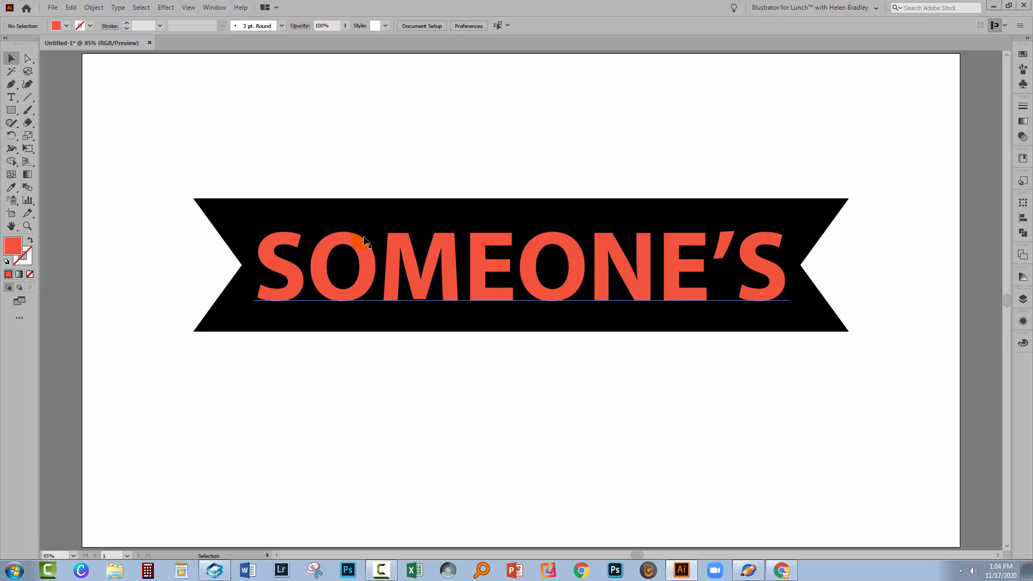
pyautogui.click(110, 154)
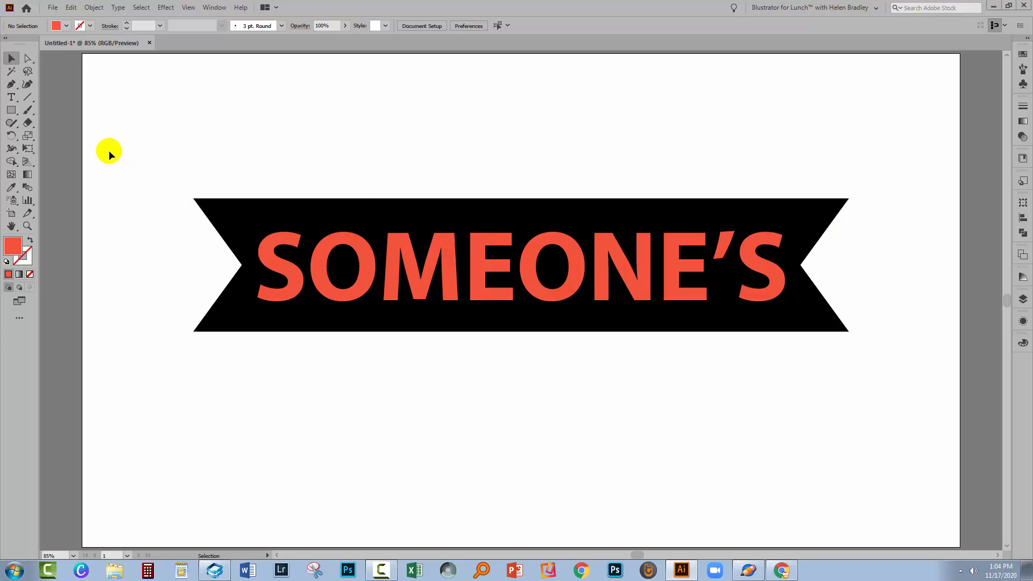
pyautogui.moveTo(202, 156); pyautogui.dragTo(269, 182)
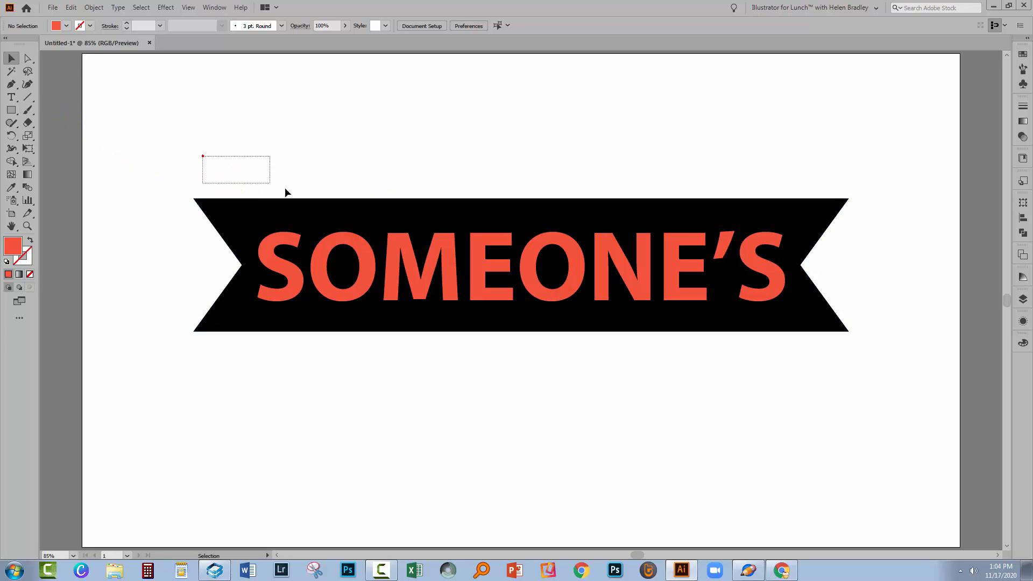
pyautogui.click(435, 263)
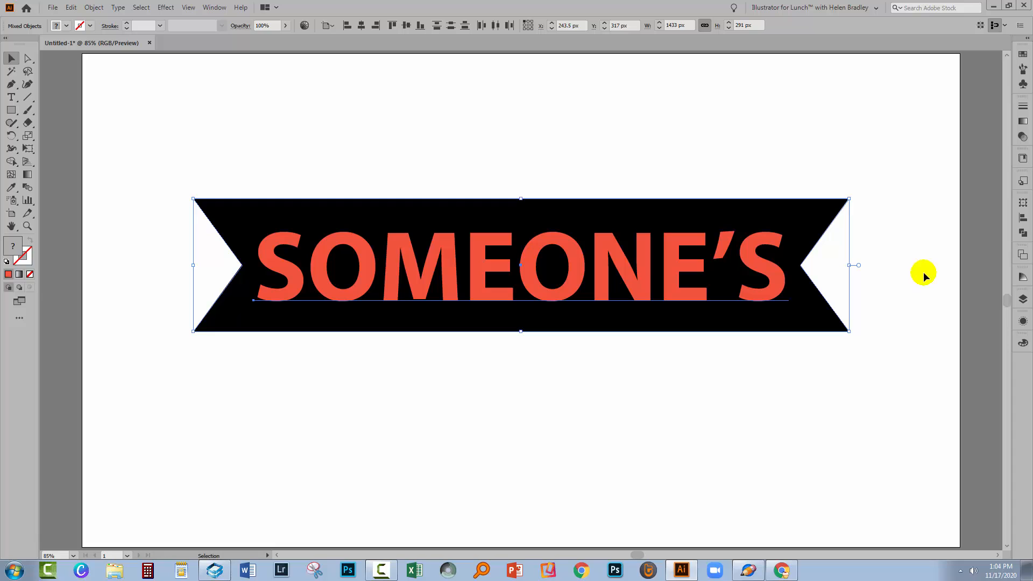
# Inspect the text and ribbon objects in the Layers panel and bring up the Pathfinder panel.
pyautogui.click(1023, 233)
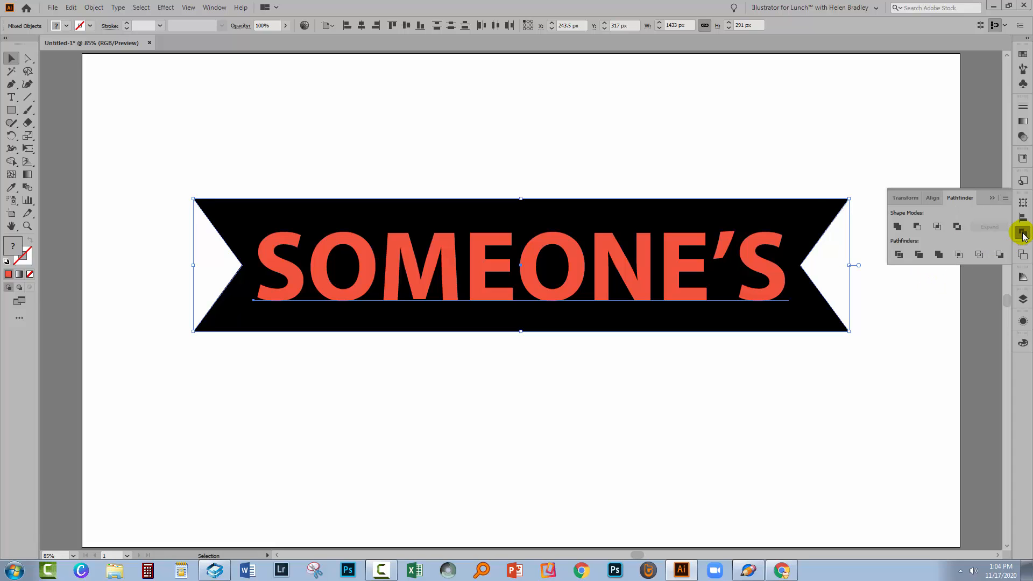
pyautogui.moveTo(214, 7)
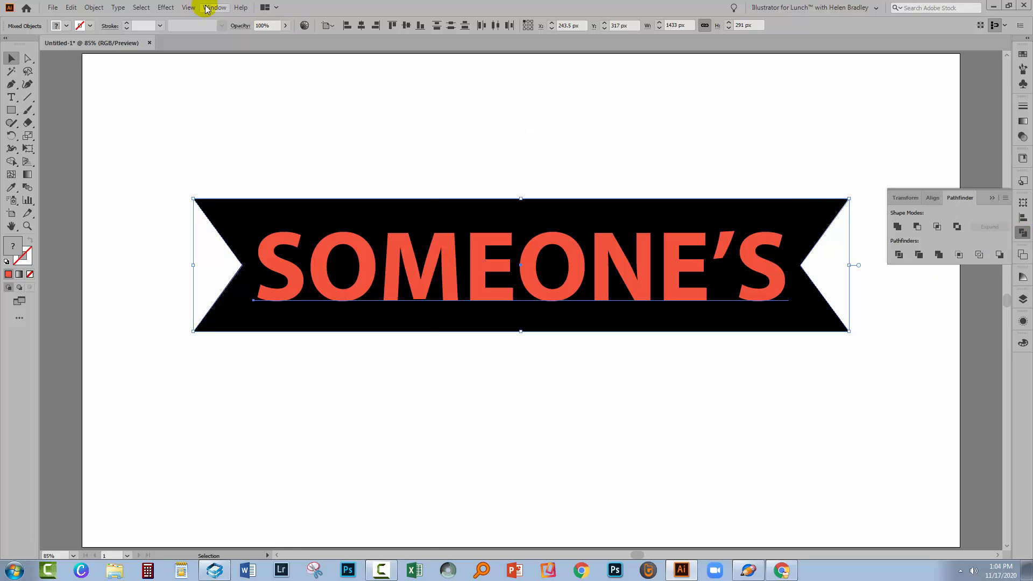
pyautogui.click(213, 7)
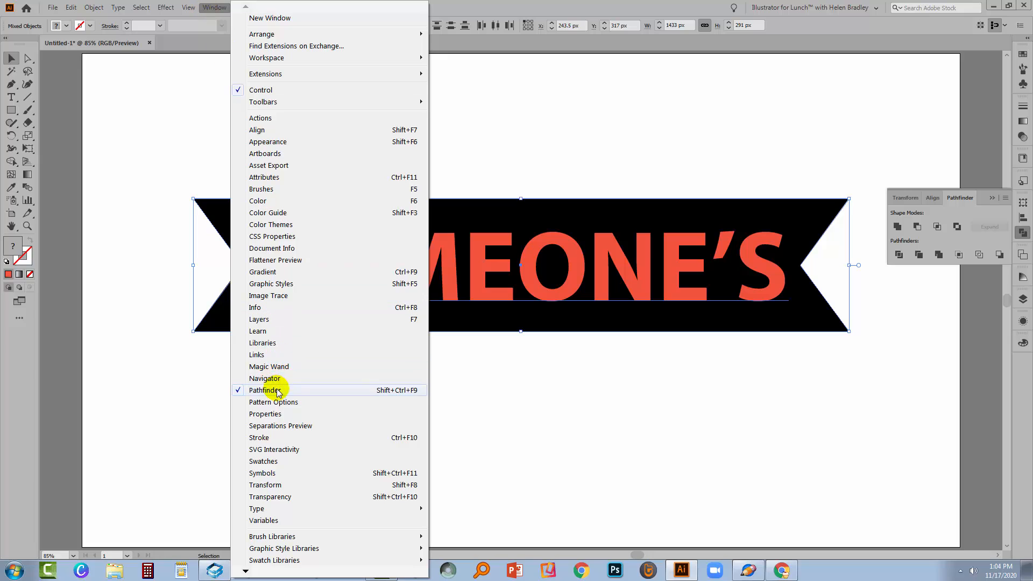
pyautogui.moveTo(856, 174)
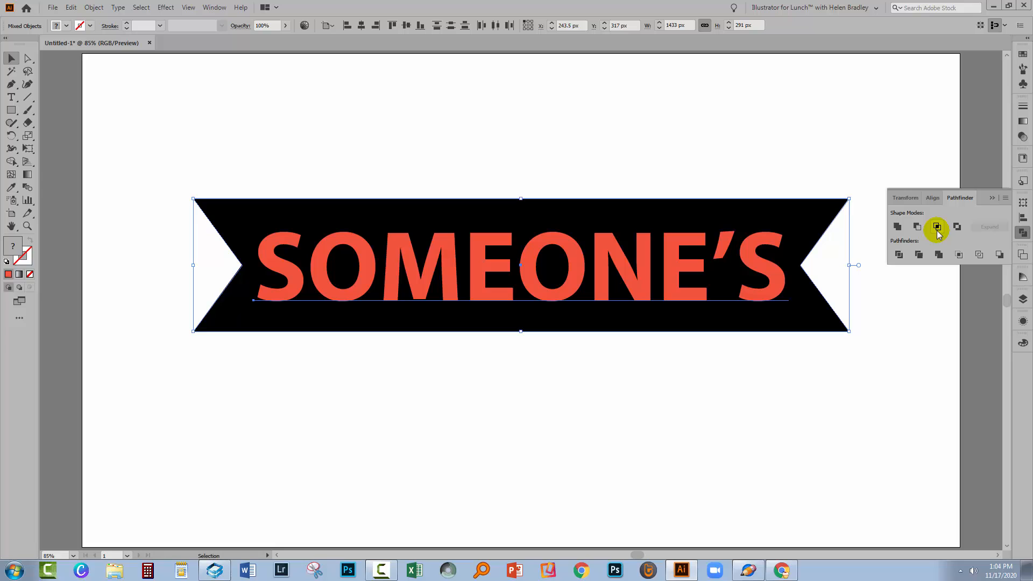
pyautogui.moveTo(957, 226)
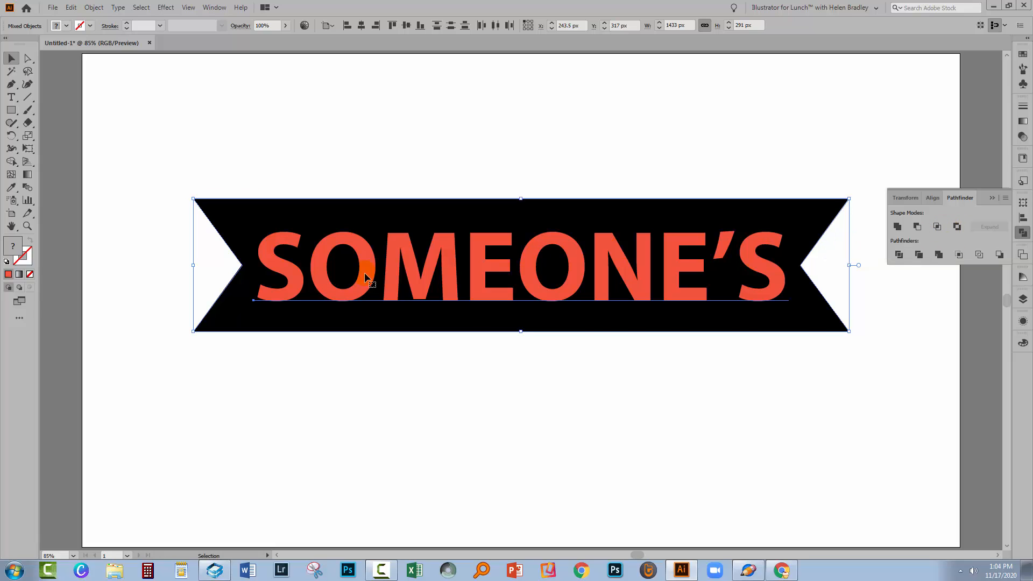
pyautogui.click(1023, 298)
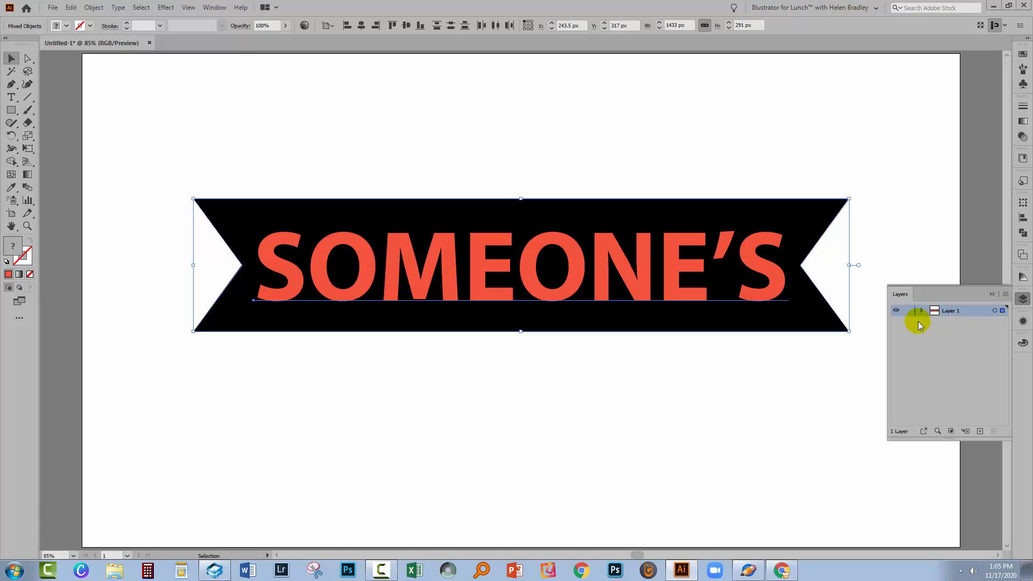
pyautogui.click(922, 310)
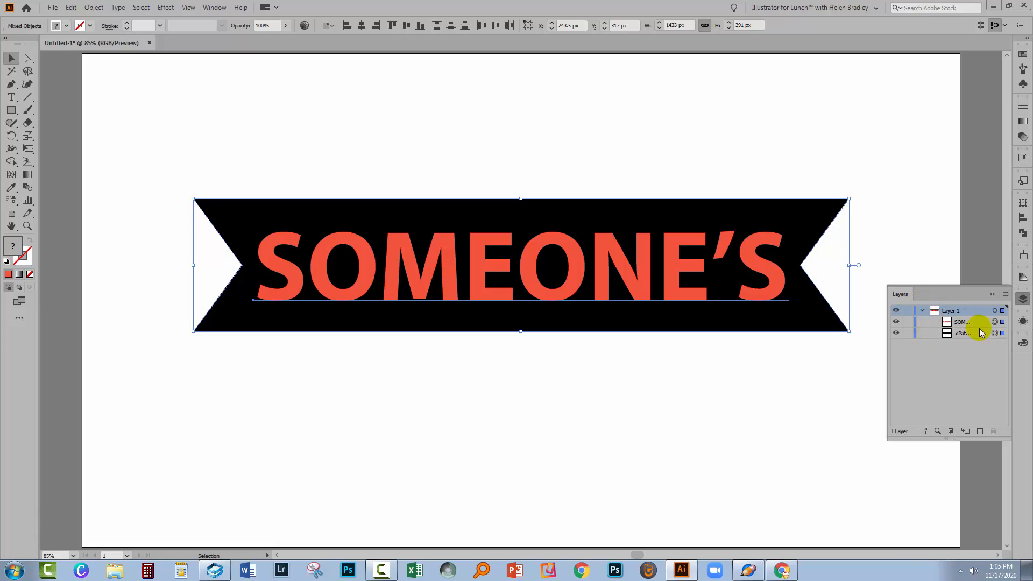
pyautogui.moveTo(824, 388)
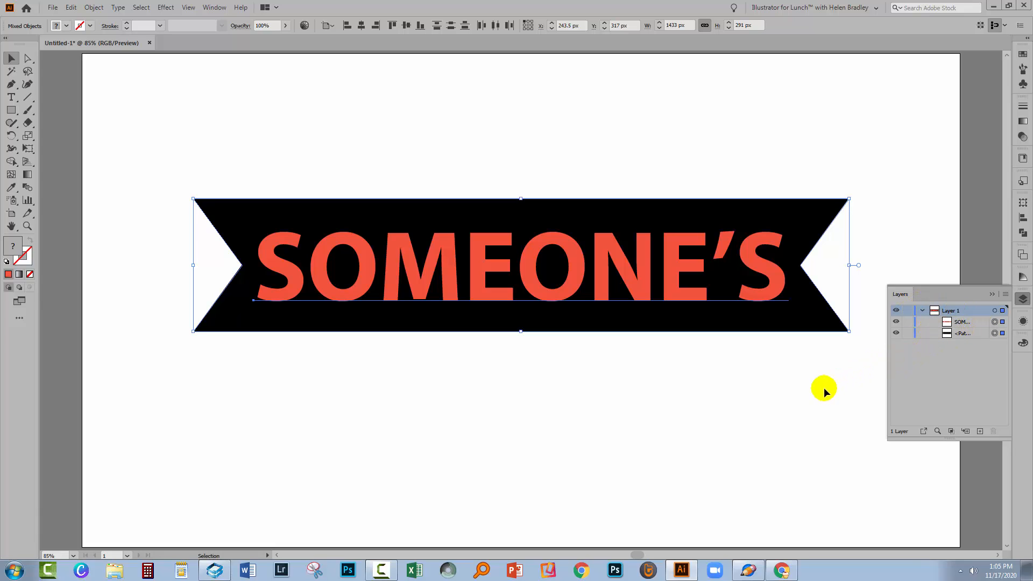
pyautogui.moveTo(989, 301)
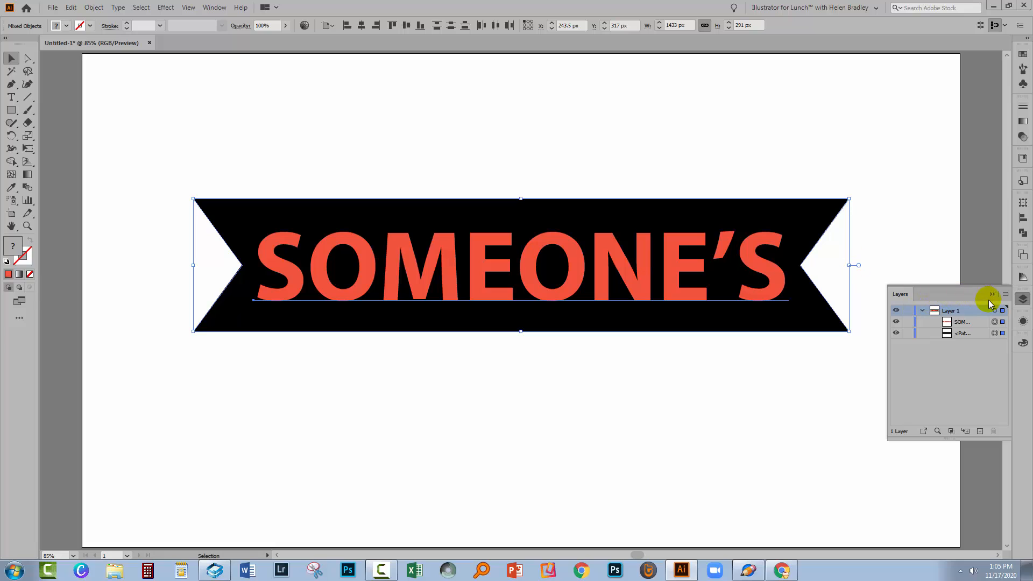
pyautogui.click(991, 294)
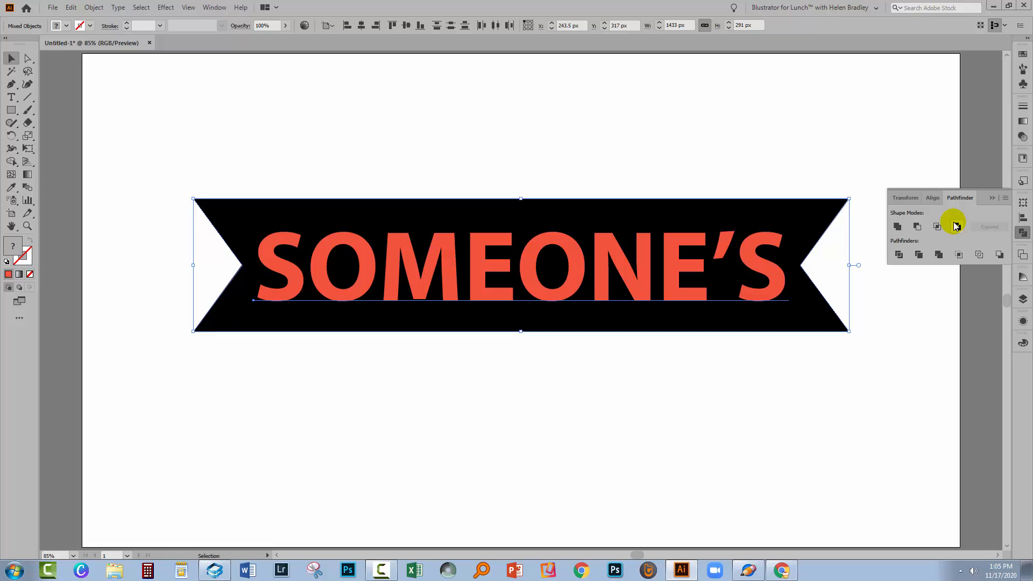
pyautogui.moveTo(956, 226)
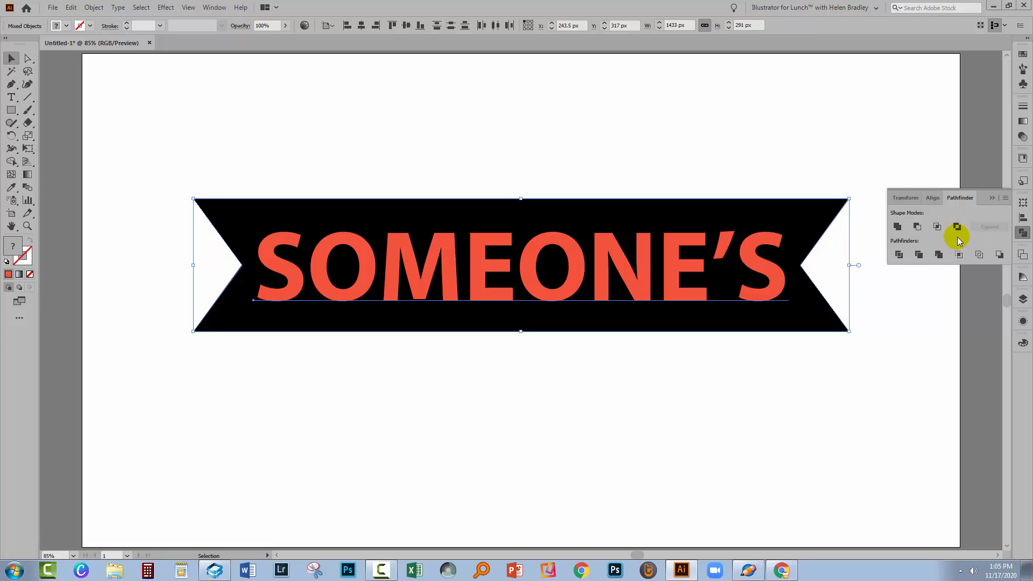
pyautogui.moveTo(288, 277)
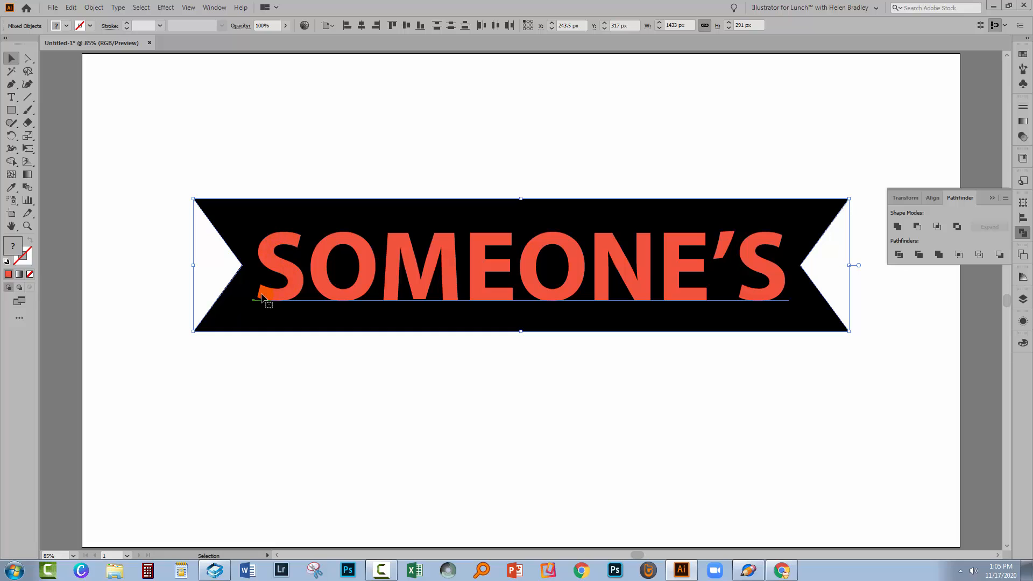
pyautogui.moveTo(290, 296)
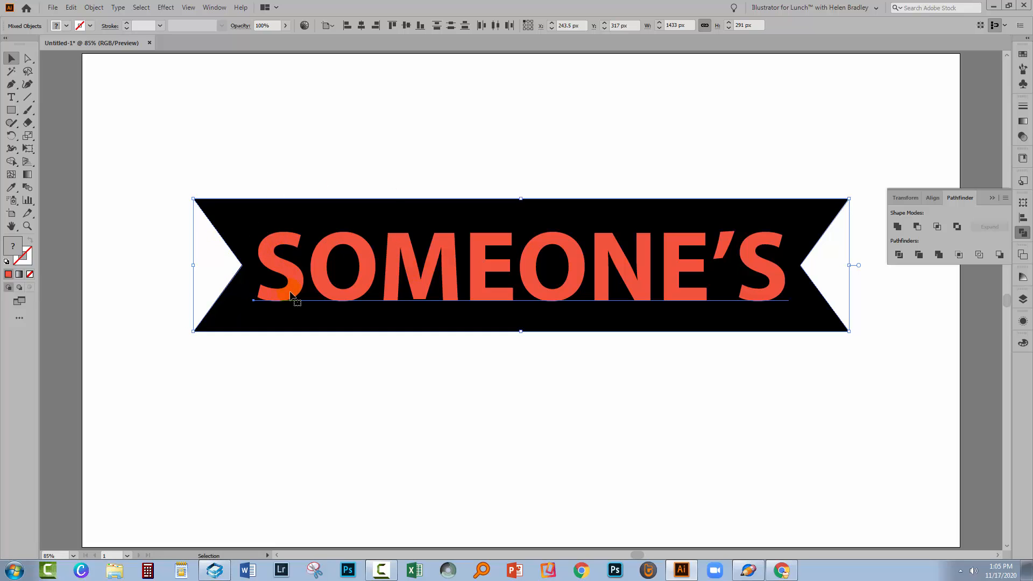
pyautogui.moveTo(956, 226)
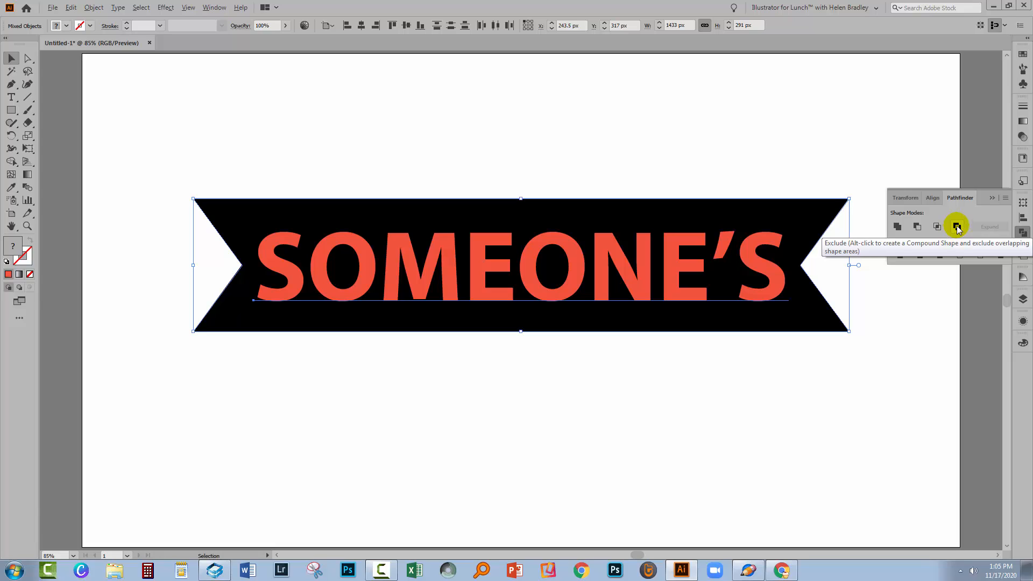
# Apply Pathfinder Exclude so the lettering is cut out of the ribbon as one compound shape.
pyautogui.click(957, 226)
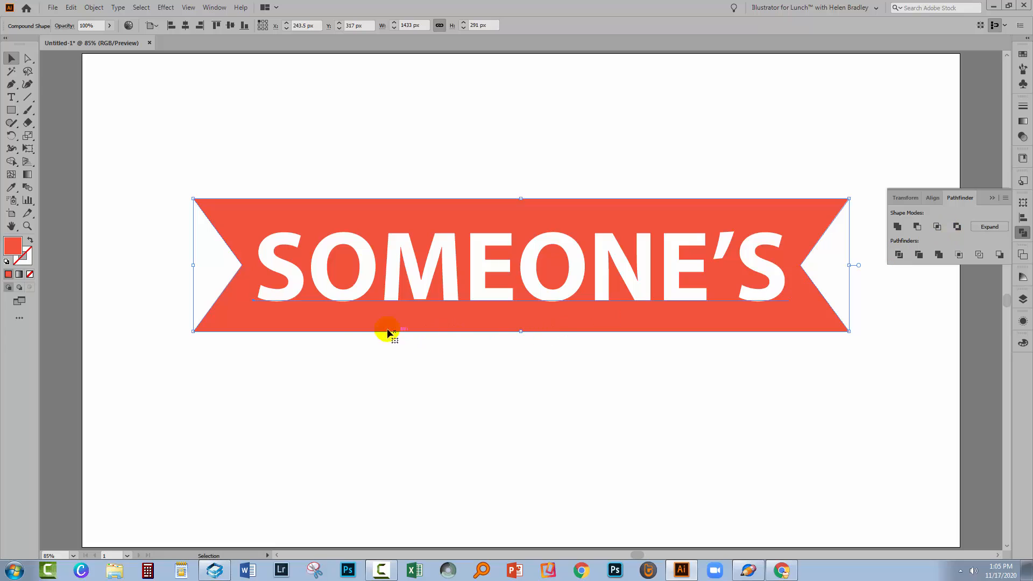
pyautogui.moveTo(992, 199)
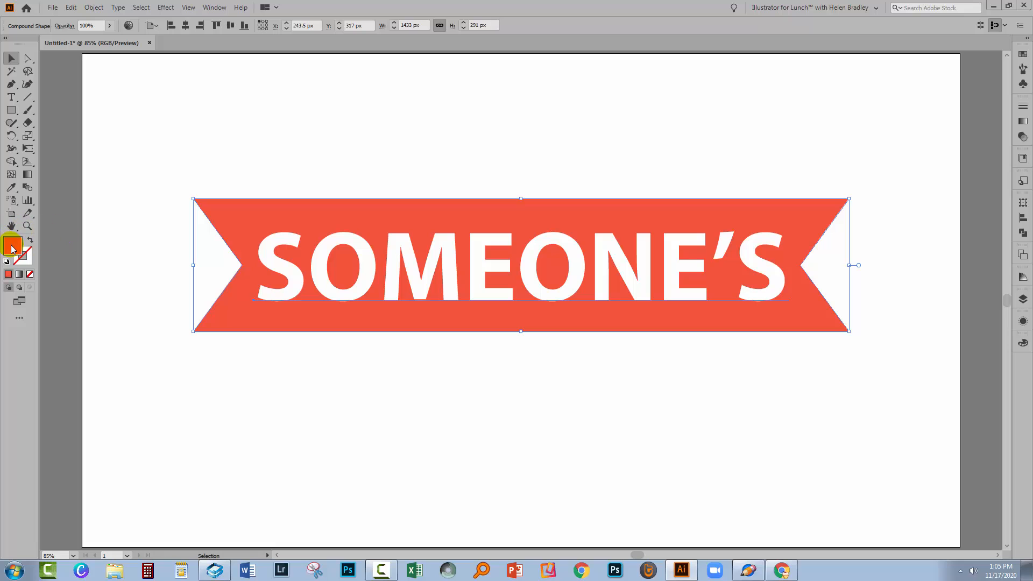
# Fill the cut-out ribbon with pure black (#000000).
pyautogui.doubleClick(11, 246)
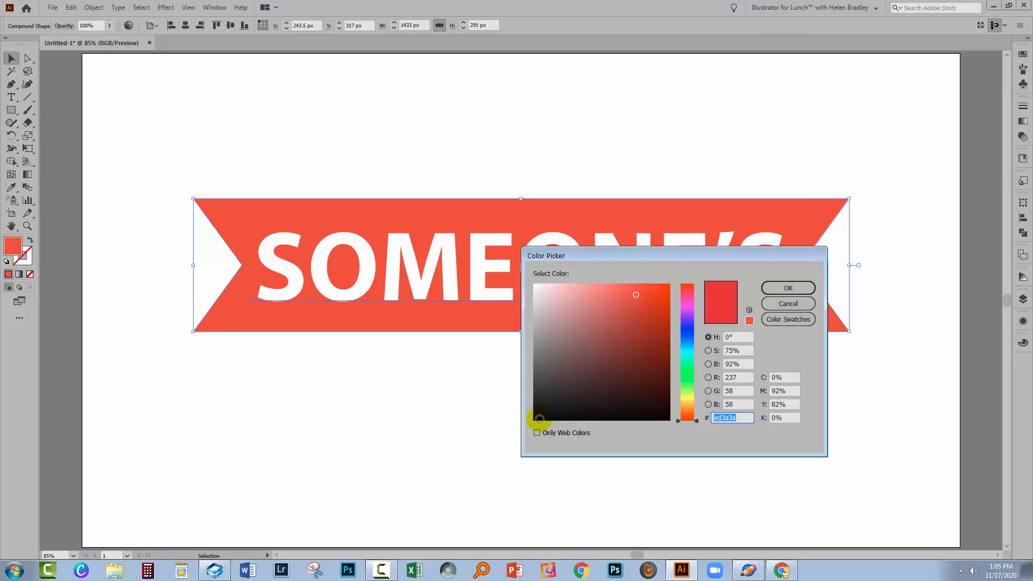
pyautogui.click(533, 425)
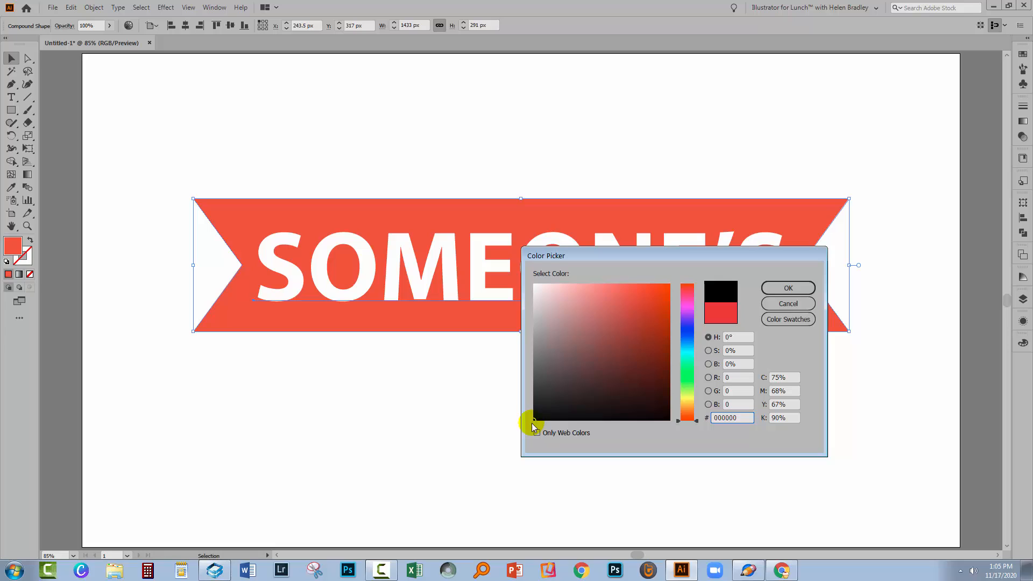
pyautogui.click(787, 288)
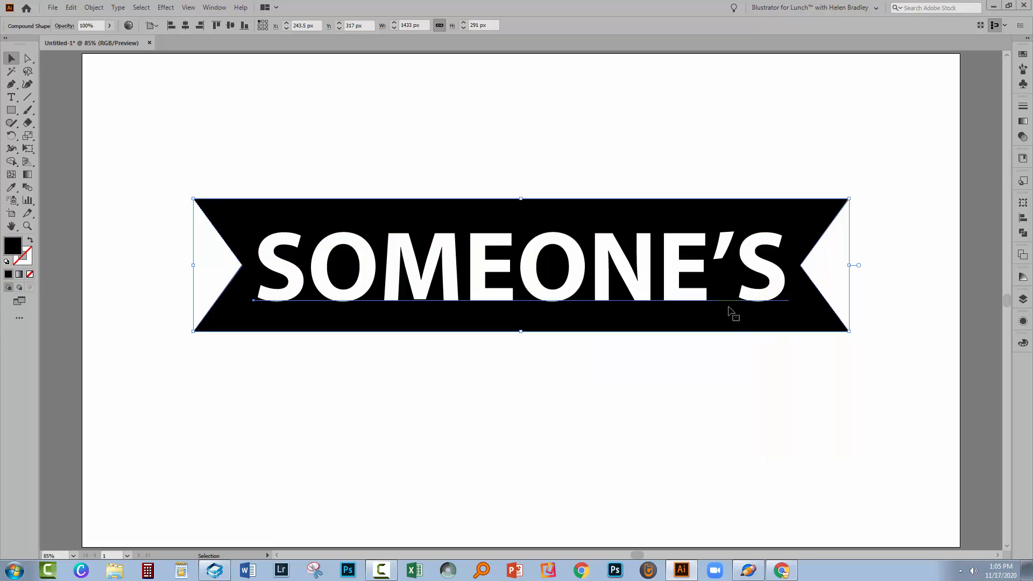
pyautogui.moveTo(385, 265)
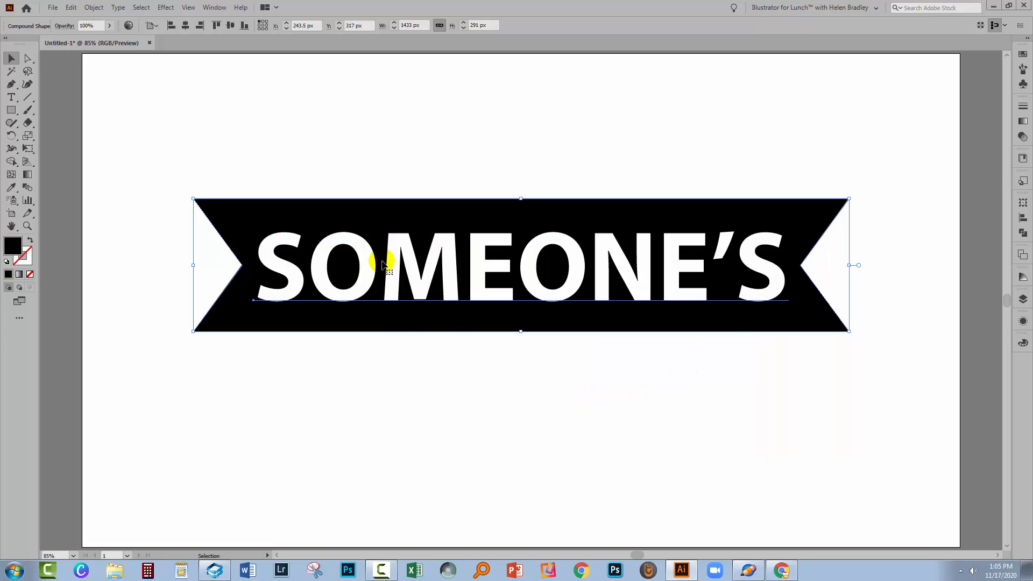
pyautogui.moveTo(365, 343)
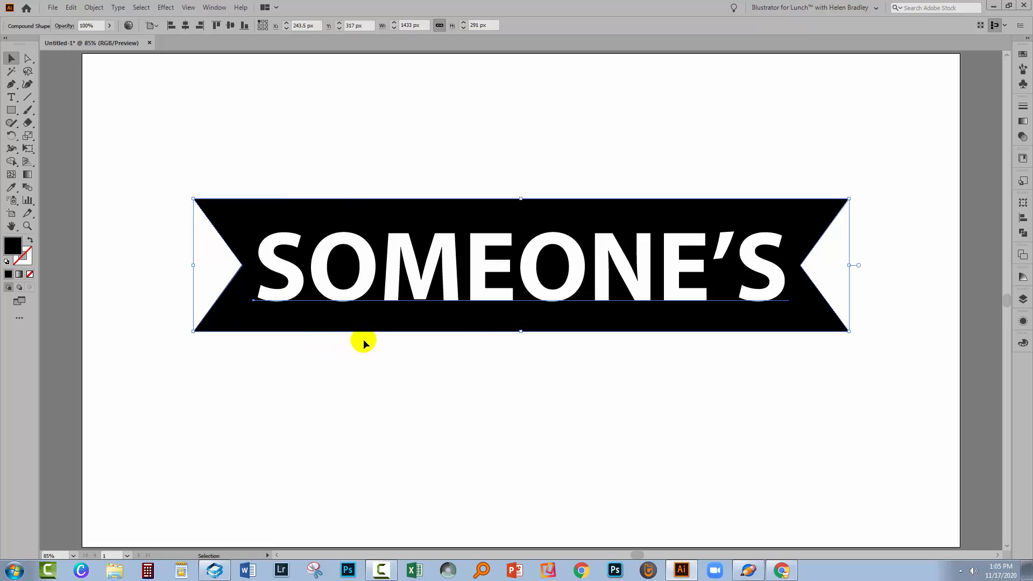
pyautogui.moveTo(195, 326)
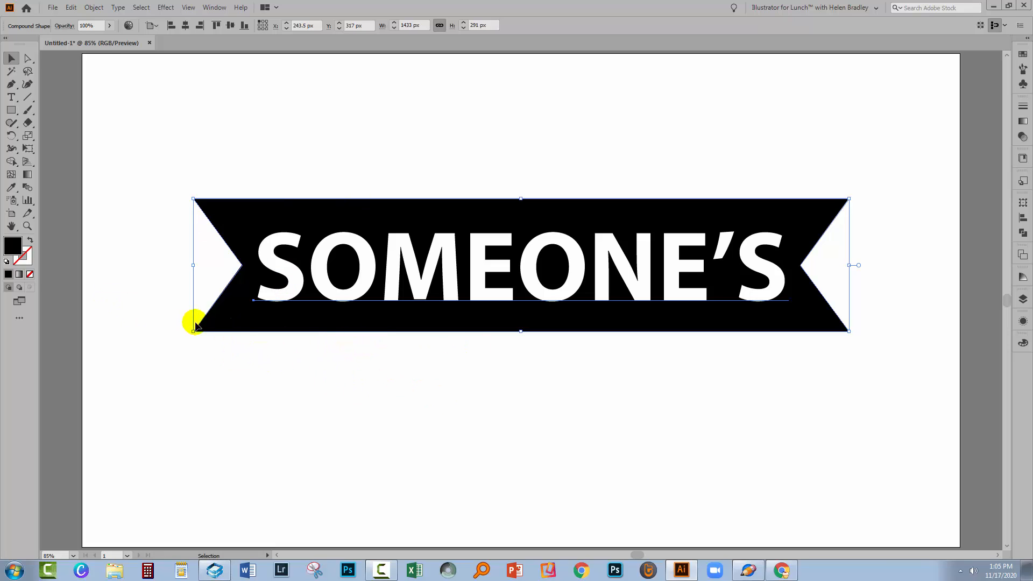
pyautogui.moveTo(162, 258)
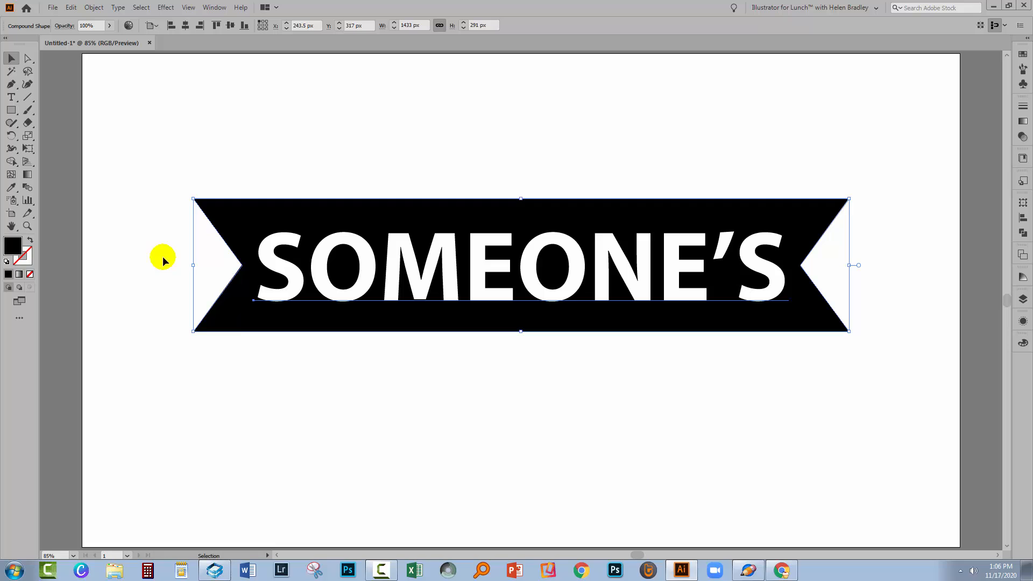
pyautogui.moveTo(361, 263)
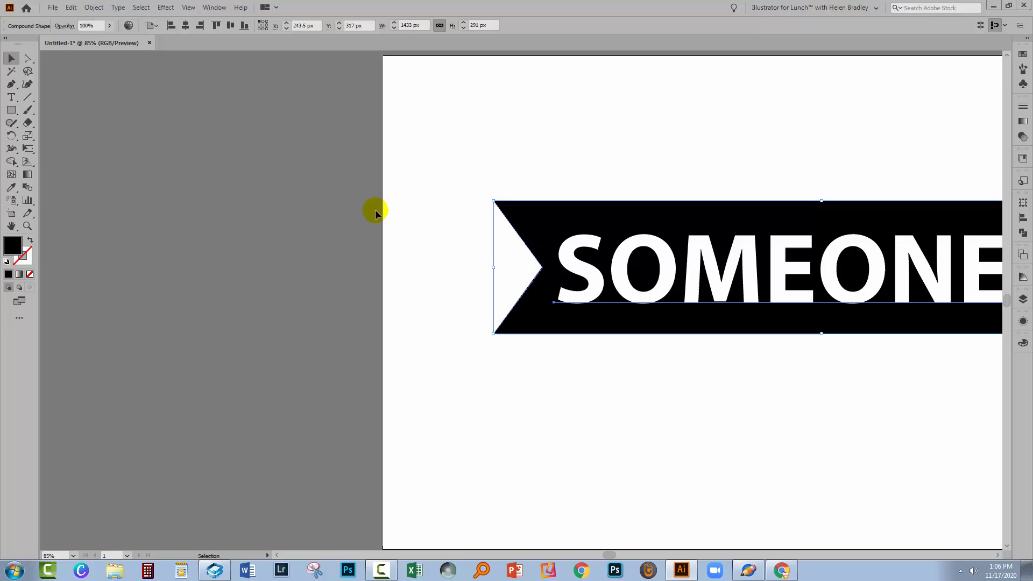
pyautogui.moveTo(35, 53)
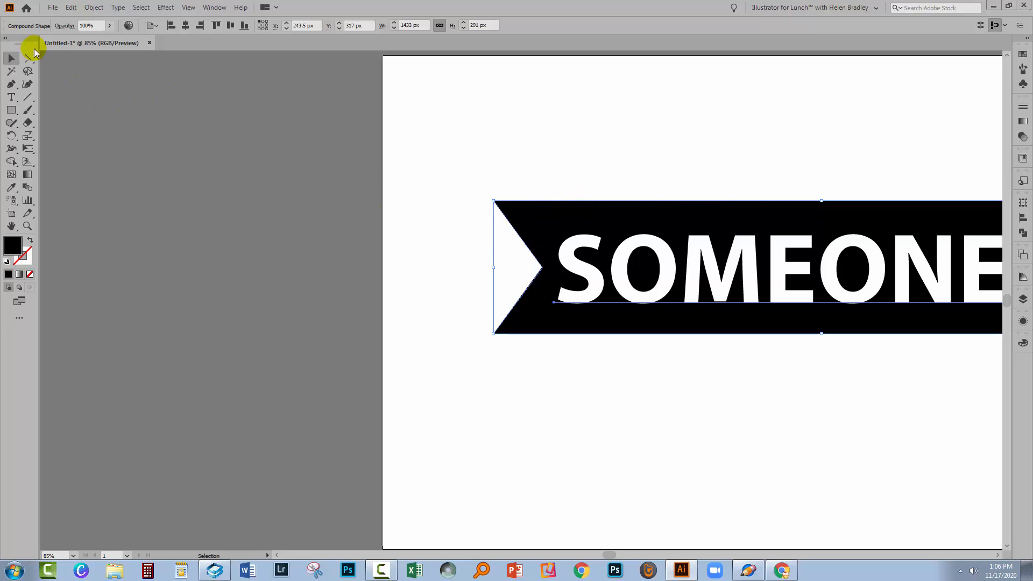
pyautogui.moveTo(660, 216)
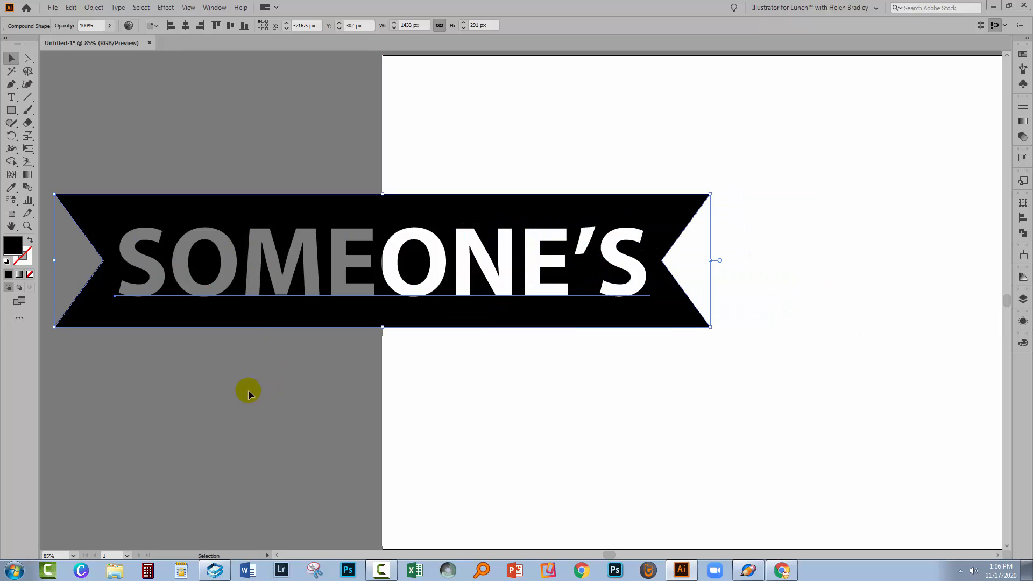
pyautogui.moveTo(184, 240)
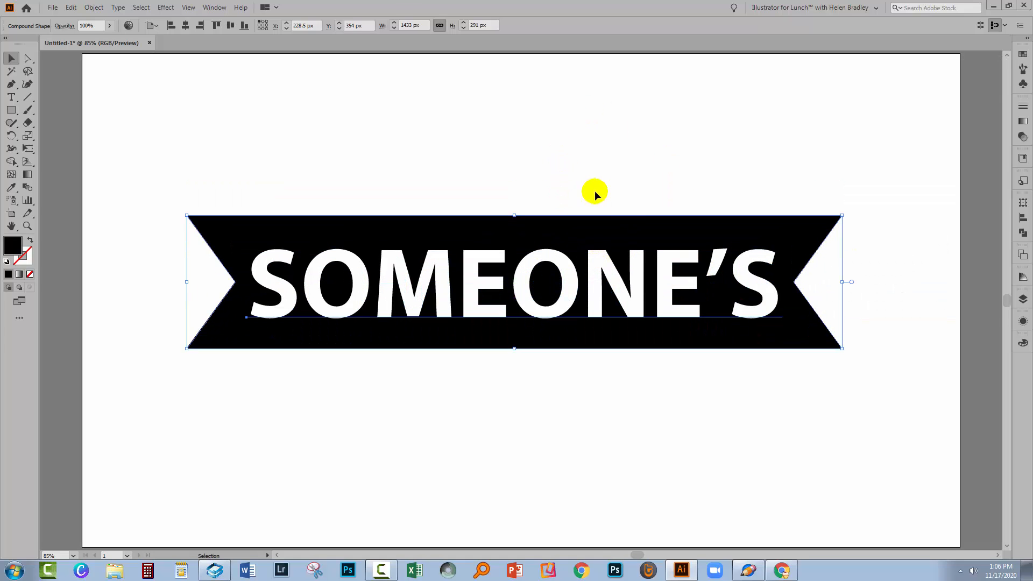
# Deselect the banner after returning it to the artboard centre.
pyautogui.click(656, 370)
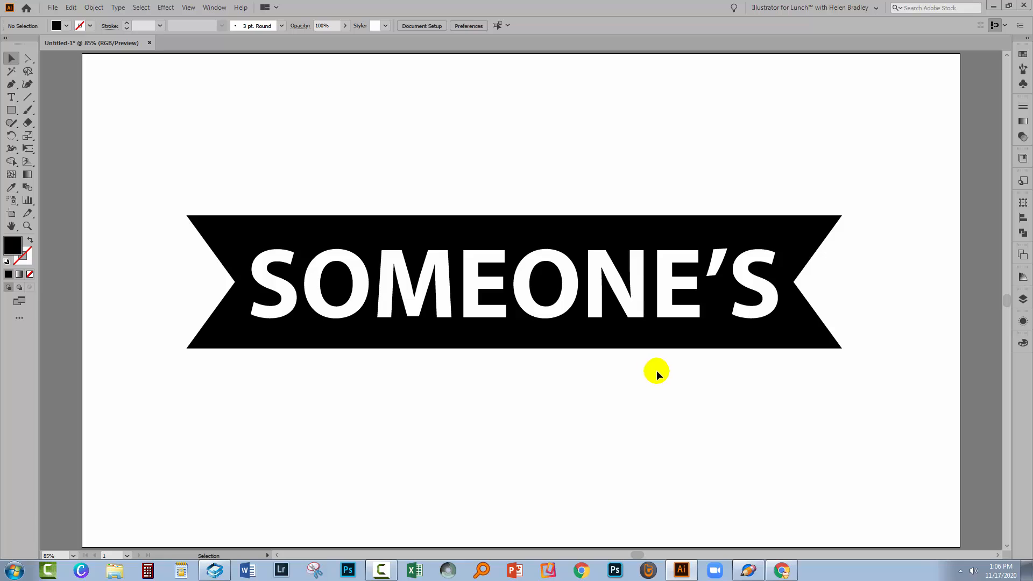
pyautogui.moveTo(626, 366)
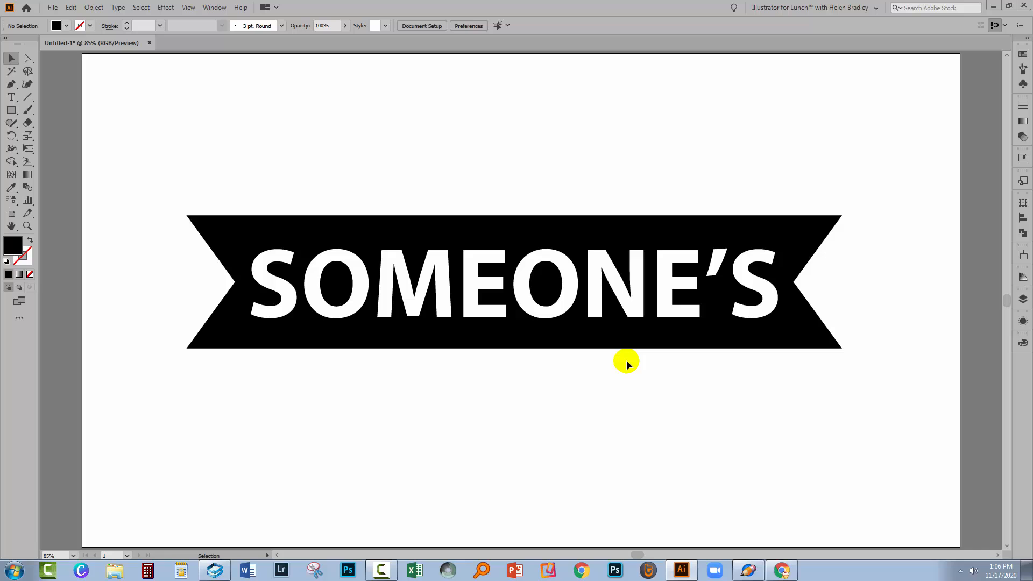
pyautogui.moveTo(507, 368)
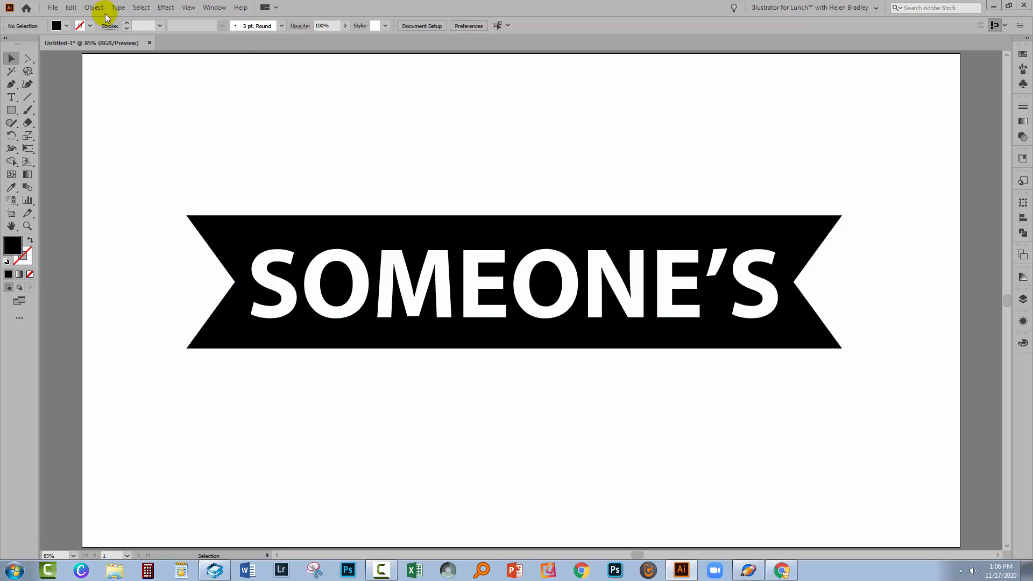
pyautogui.moveTo(54, 21)
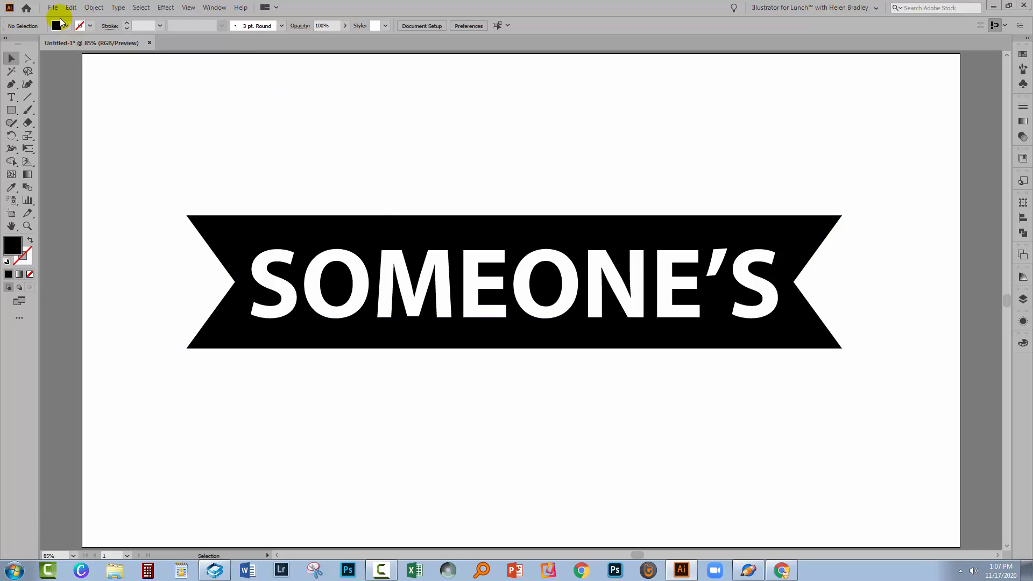
# Bring up the File menu's Export choices for saving the banner as an image.
pyautogui.click(52, 7)
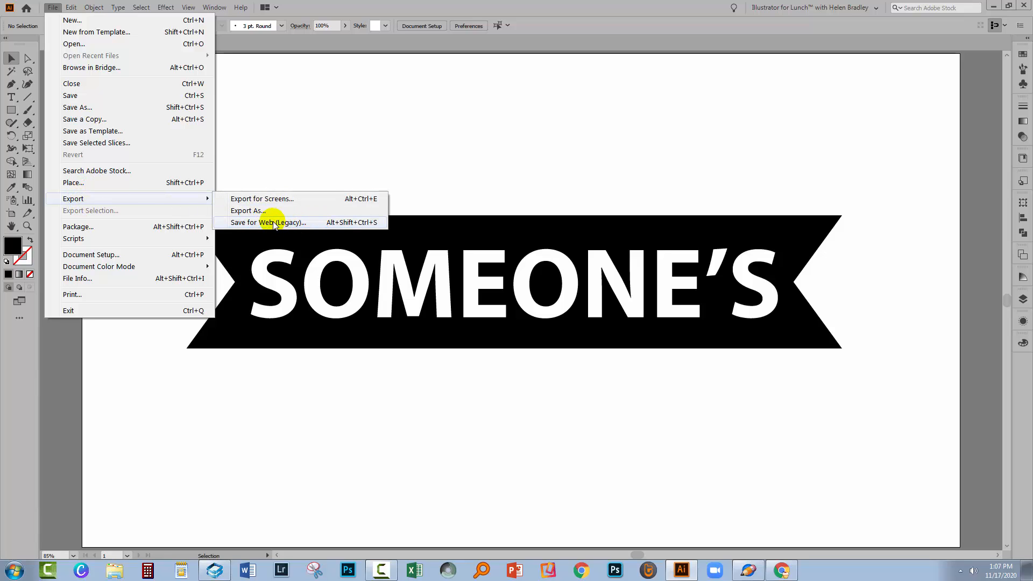
# Choose PNG-24 as the web export format, keeping Transparency on after a quick off/on comparison.
pyautogui.click(268, 222)
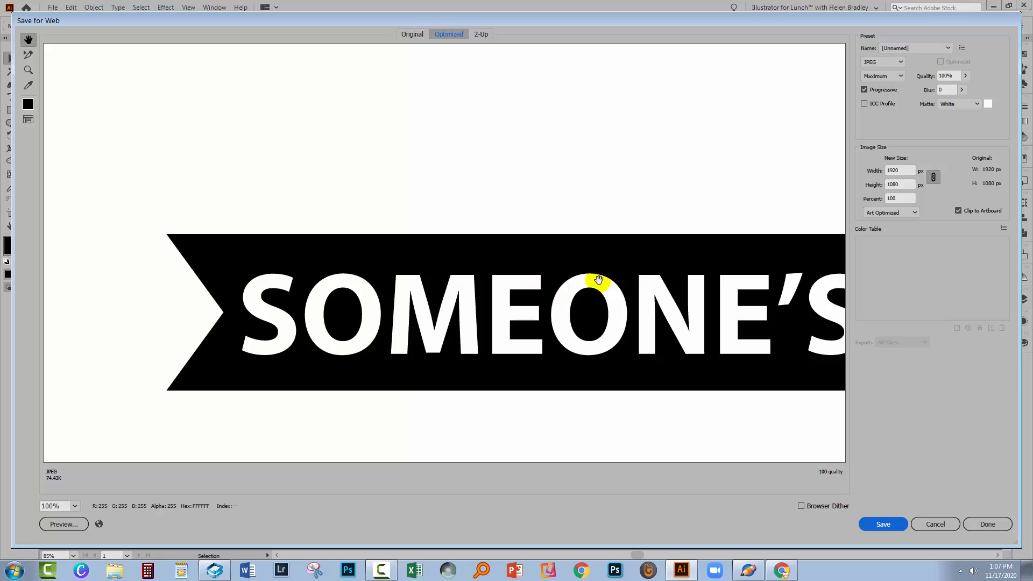
pyautogui.moveTo(863, 201)
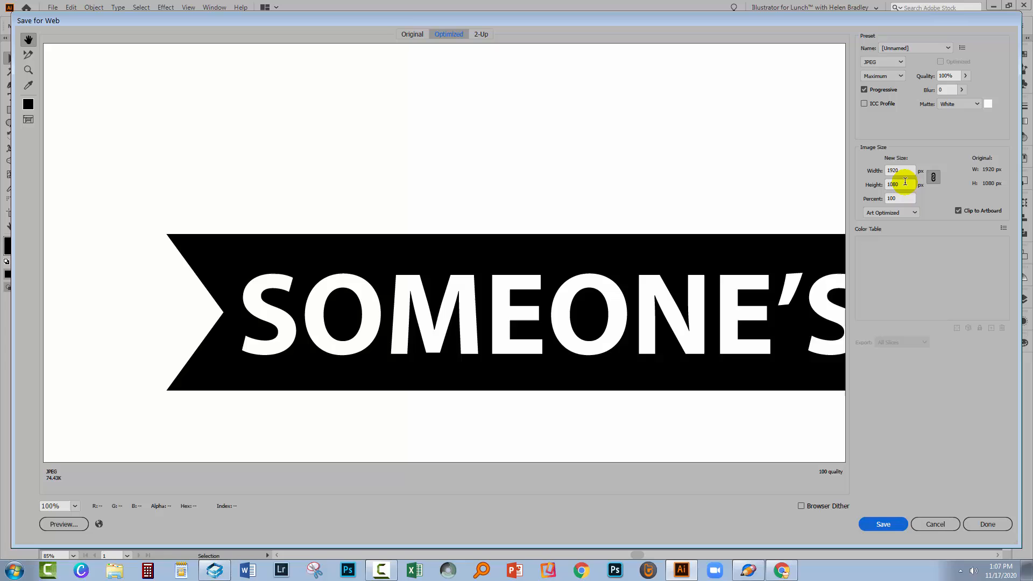
pyautogui.moveTo(947, 163)
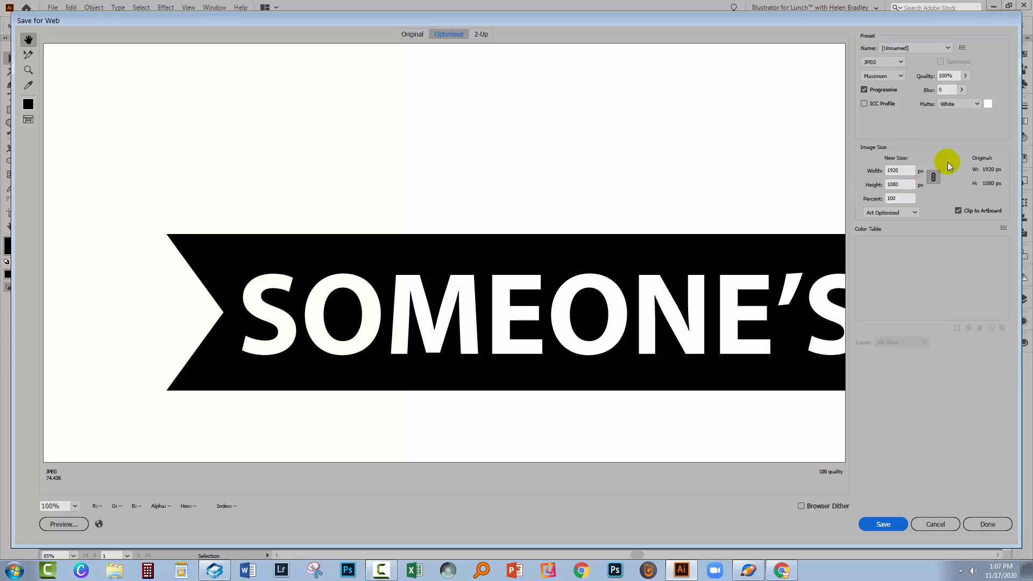
pyautogui.click(881, 62)
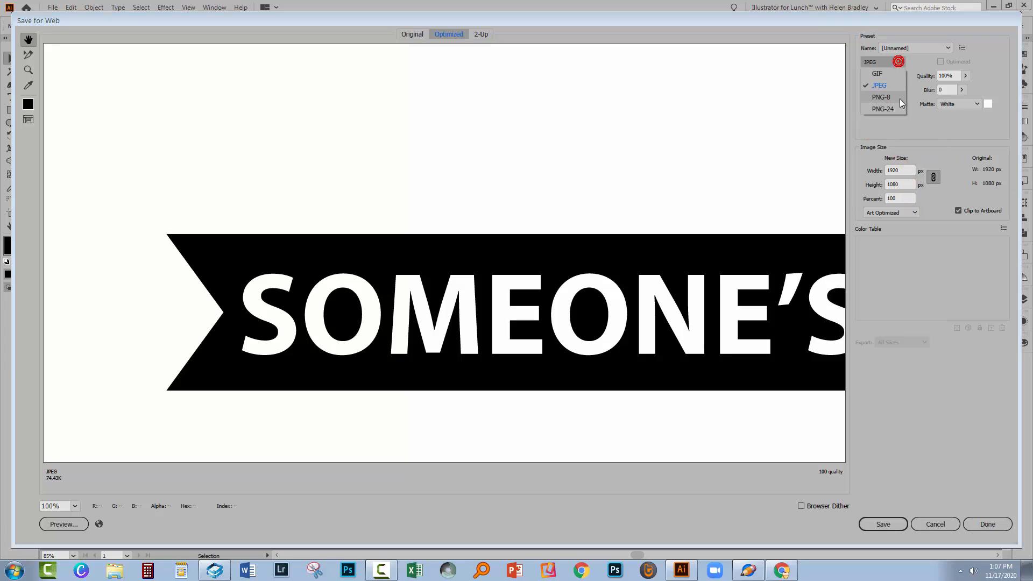
pyautogui.click(884, 108)
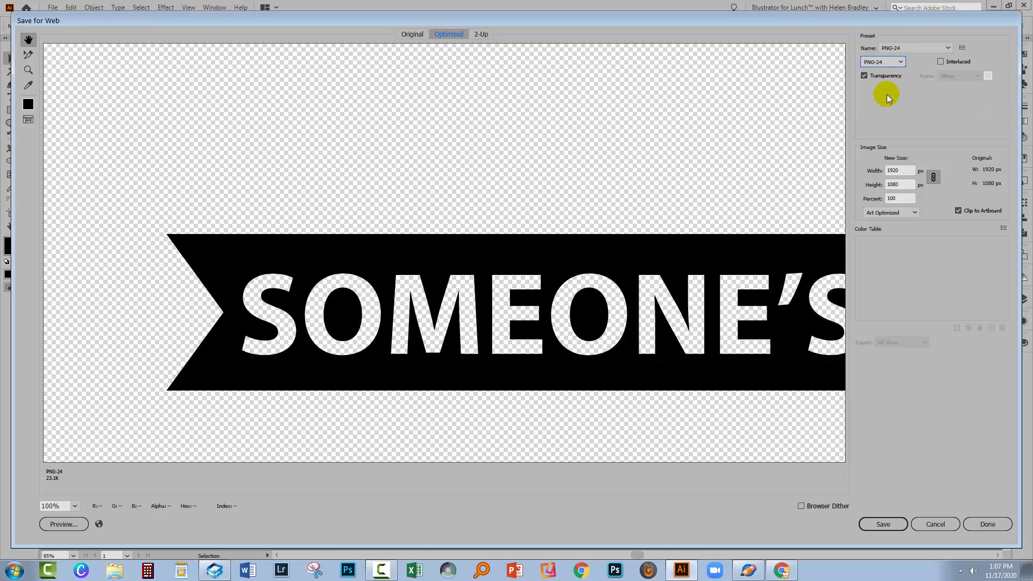
pyautogui.click(864, 75)
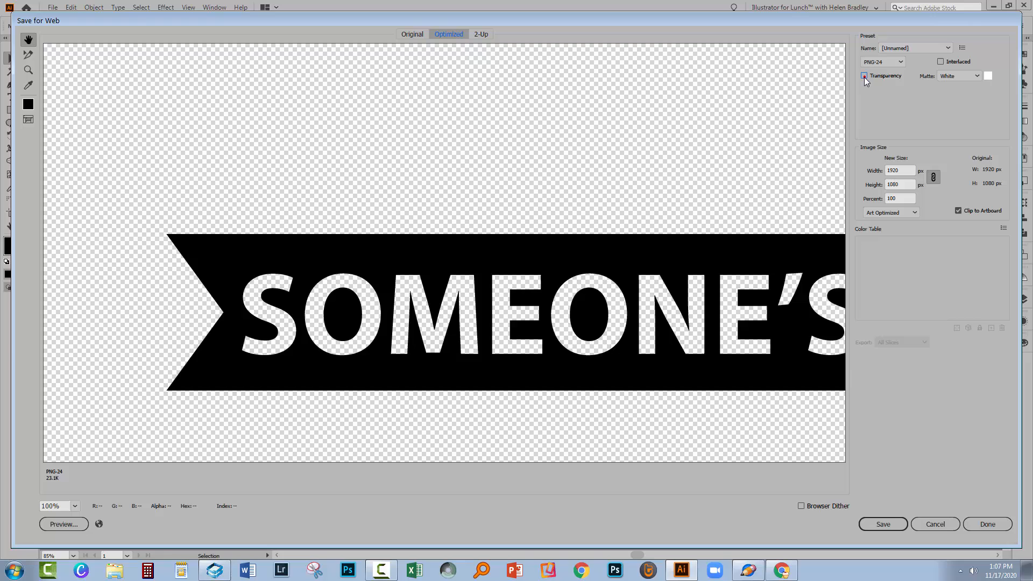
pyautogui.click(865, 75)
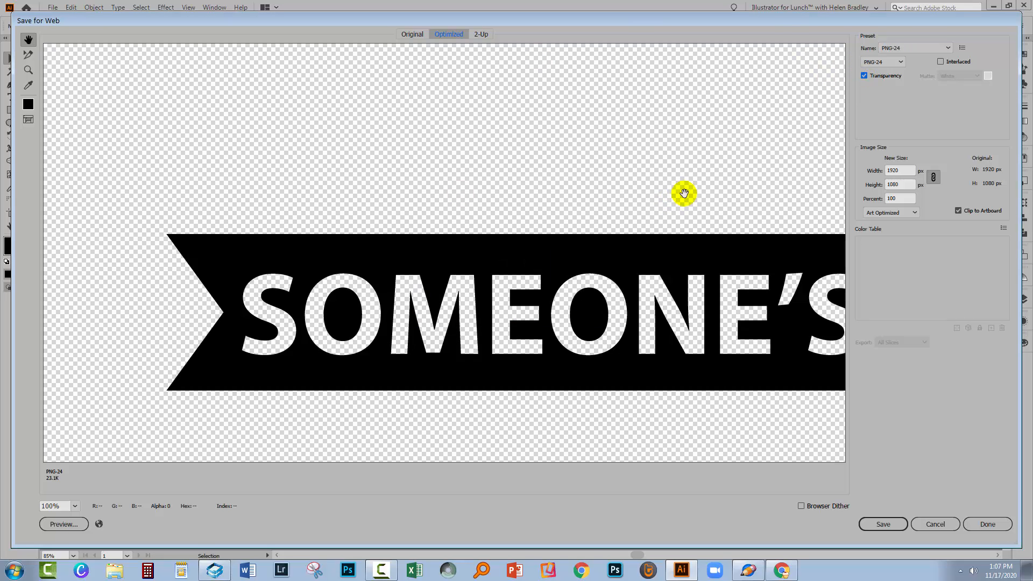
# Set the preview zoom to Fit On Screen so the whole banner shows.
pyautogui.click(74, 506)
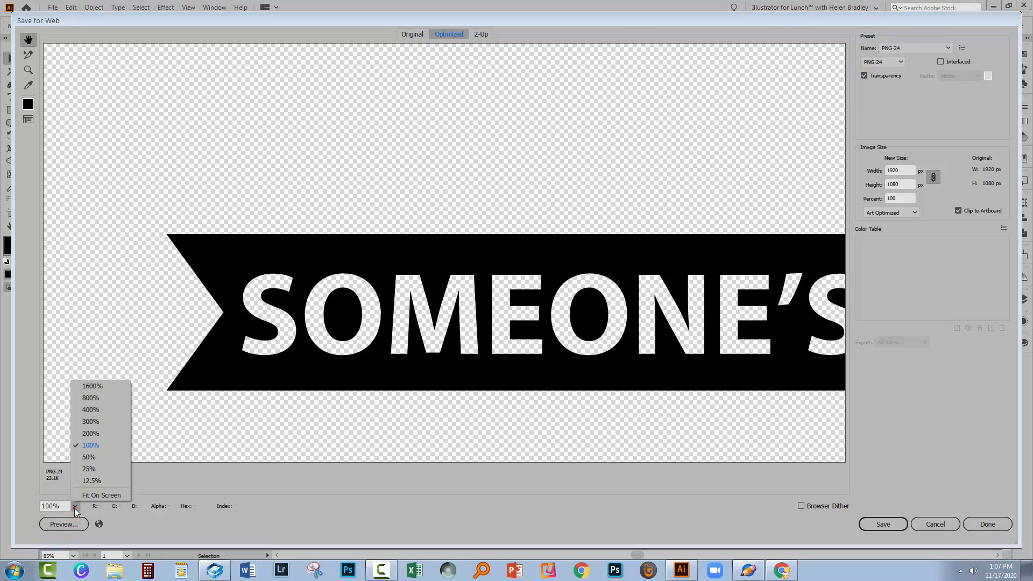
pyautogui.click(102, 495)
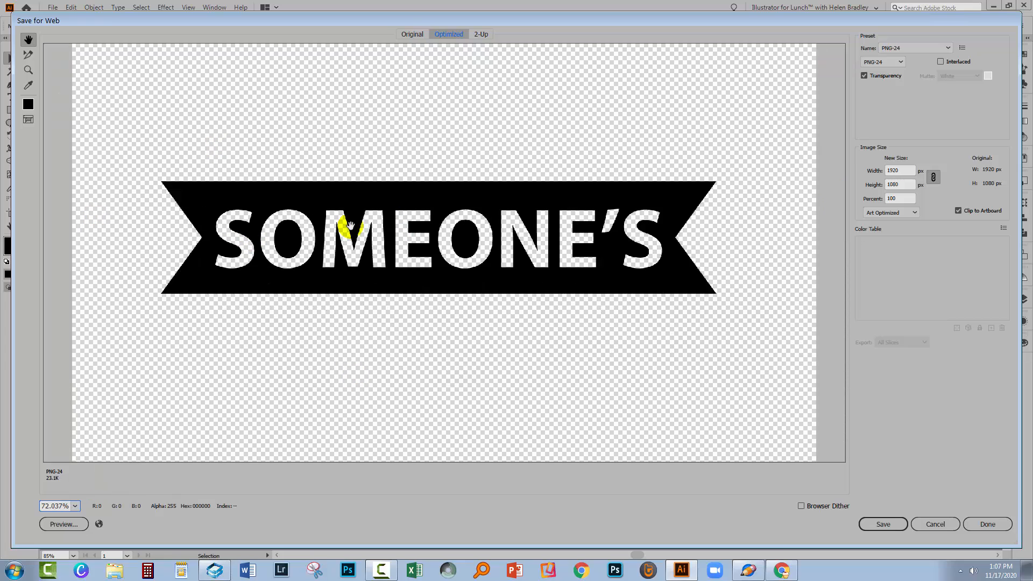
pyautogui.moveTo(851, 217)
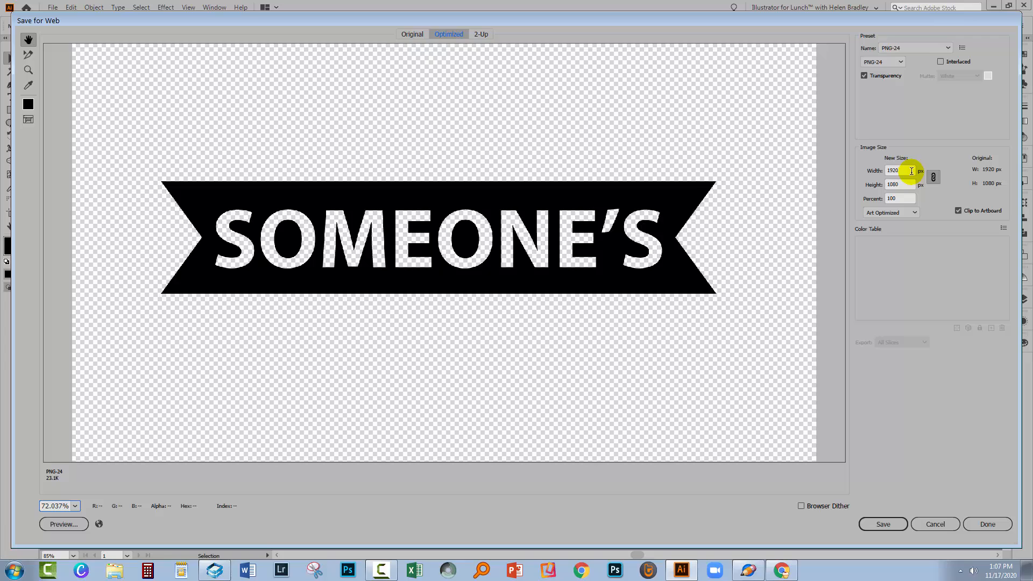
pyautogui.moveTo(904, 170)
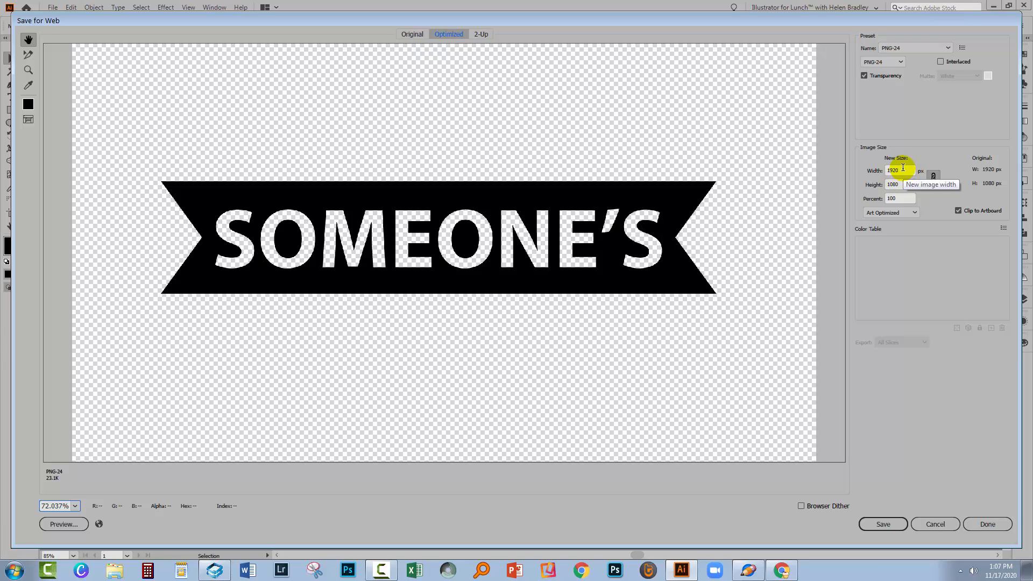
pyautogui.moveTo(891, 236)
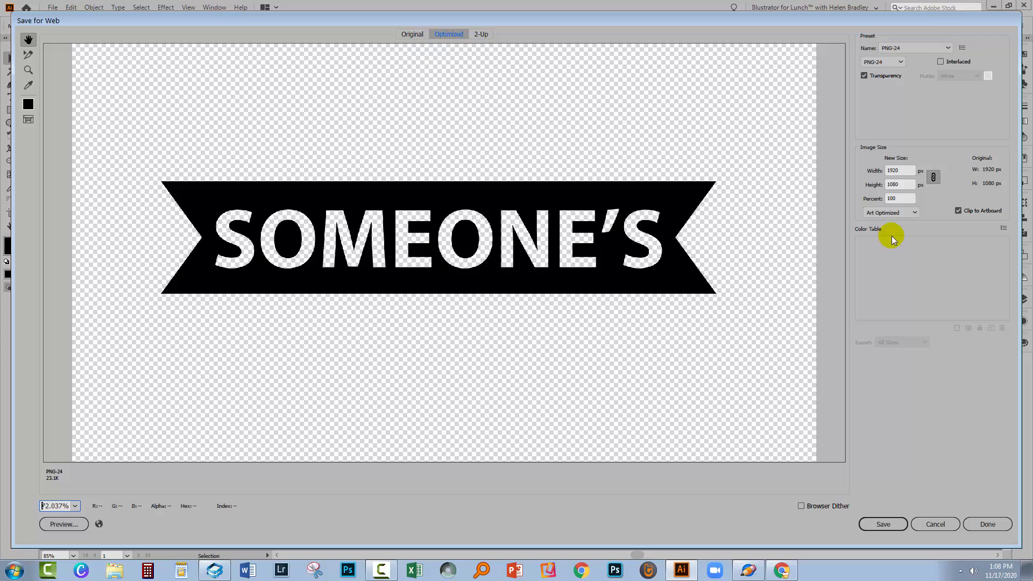
pyautogui.moveTo(860, 311)
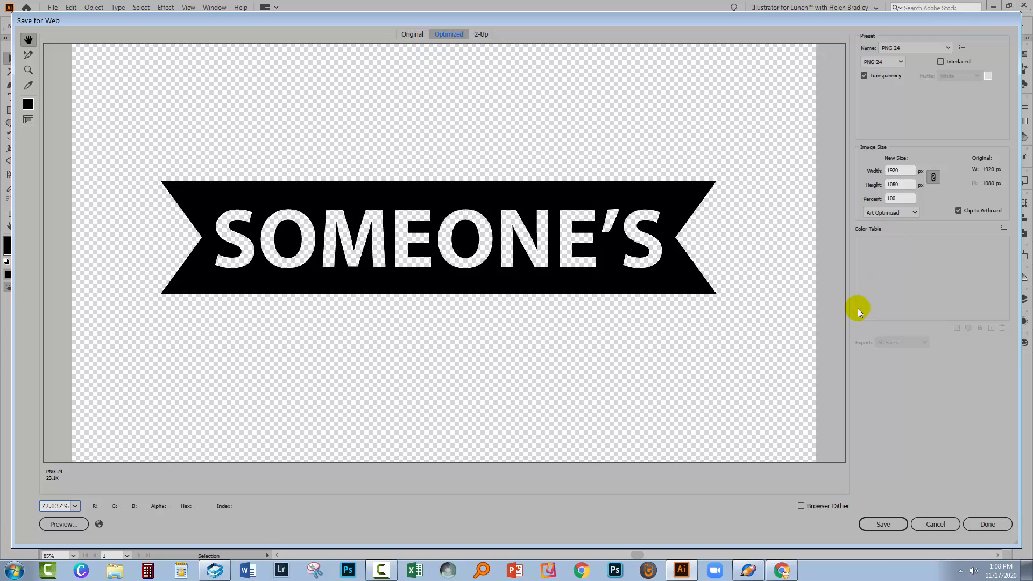
pyautogui.moveTo(866, 275)
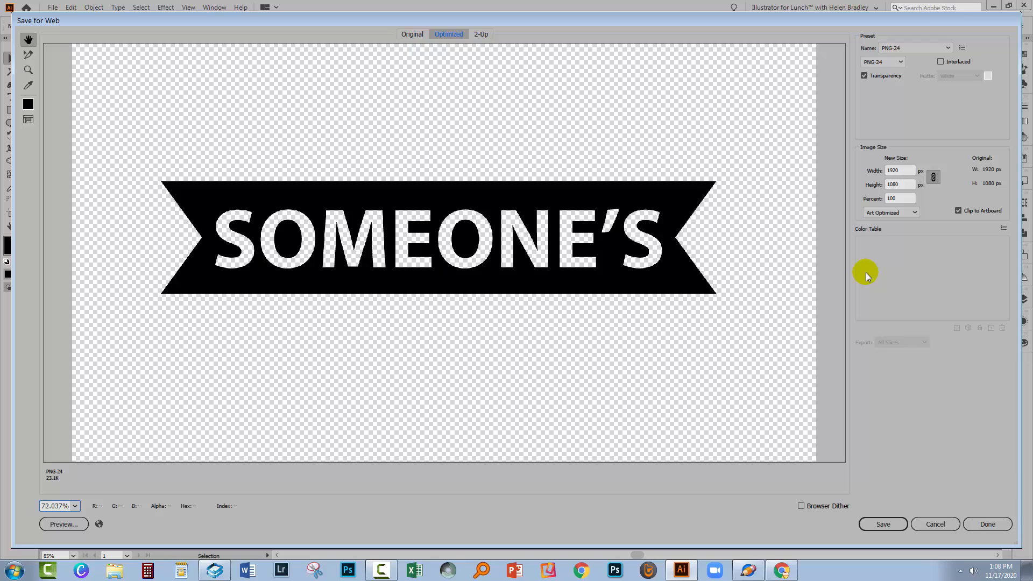
pyautogui.moveTo(908, 162)
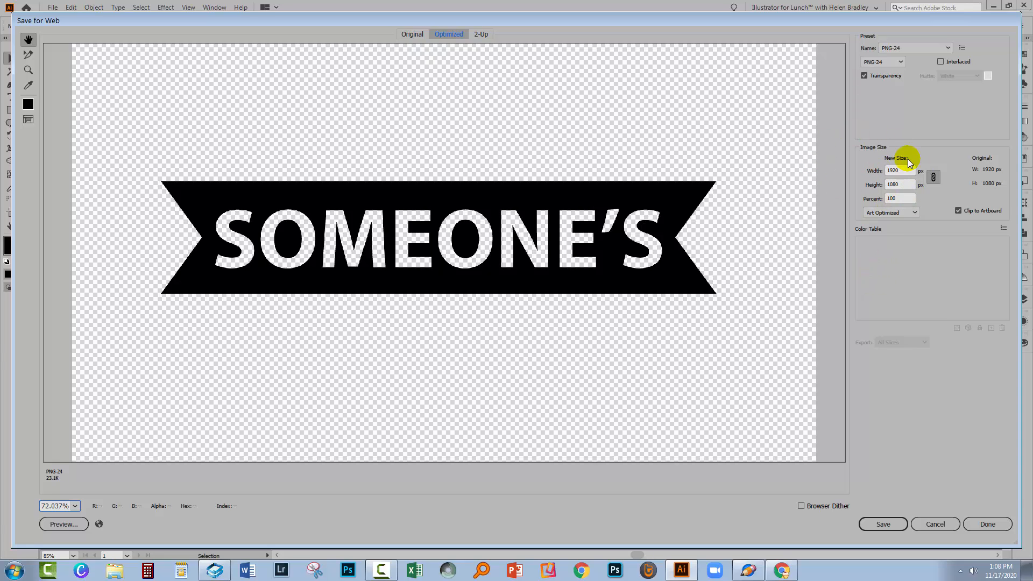
pyautogui.moveTo(899, 184)
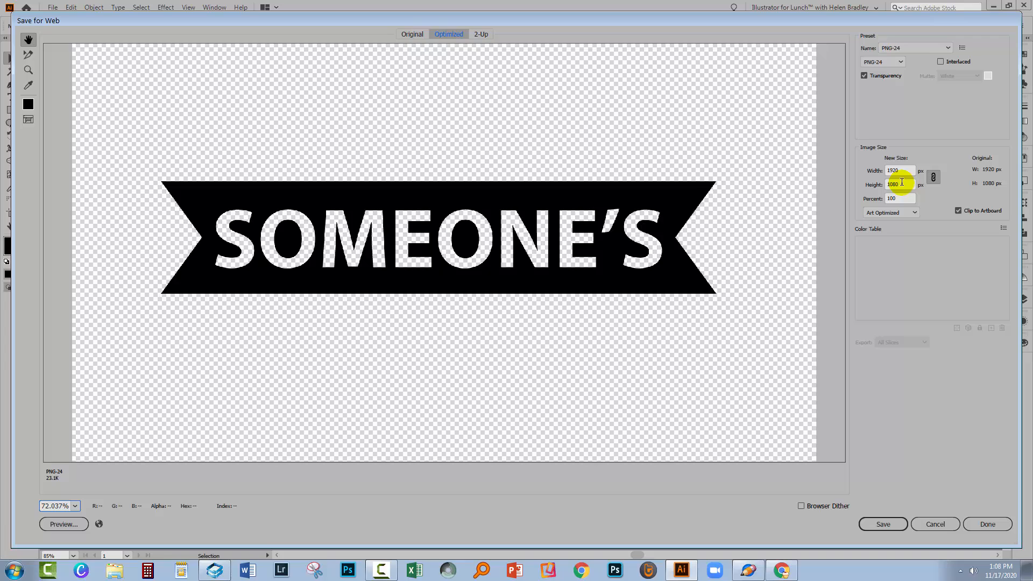
pyautogui.moveTo(892, 184)
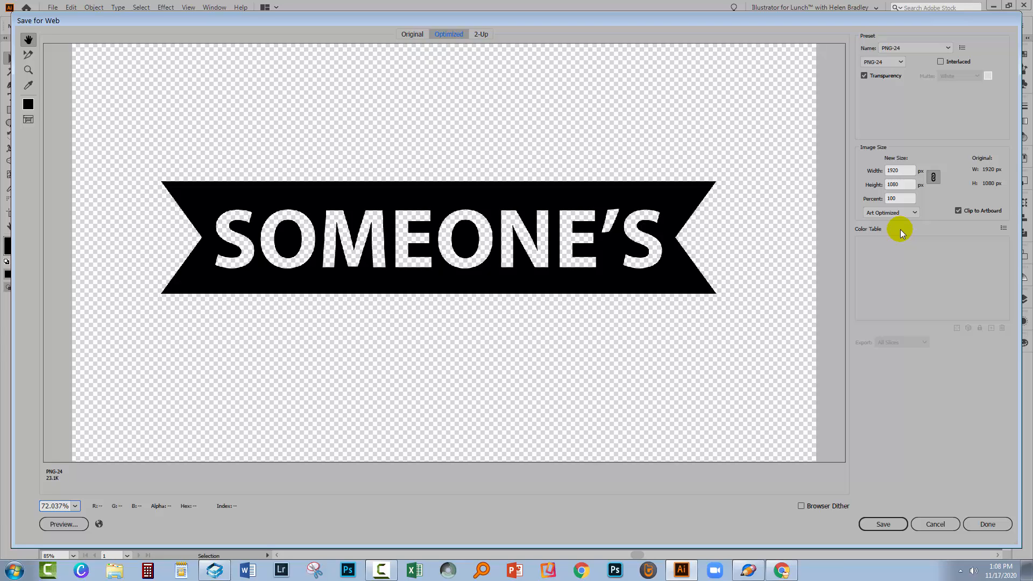
pyautogui.moveTo(721, 229)
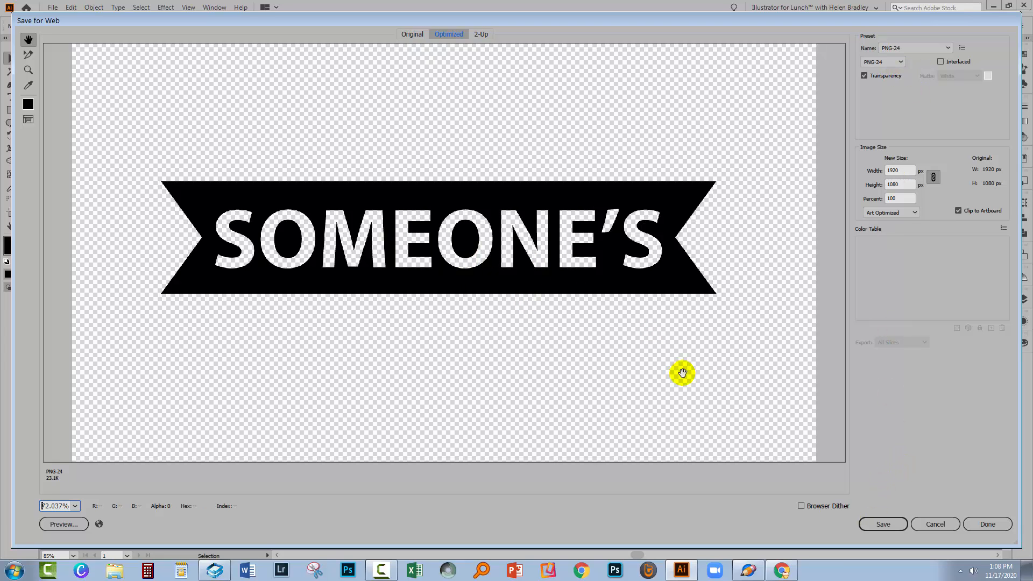
pyautogui.moveTo(519, 323)
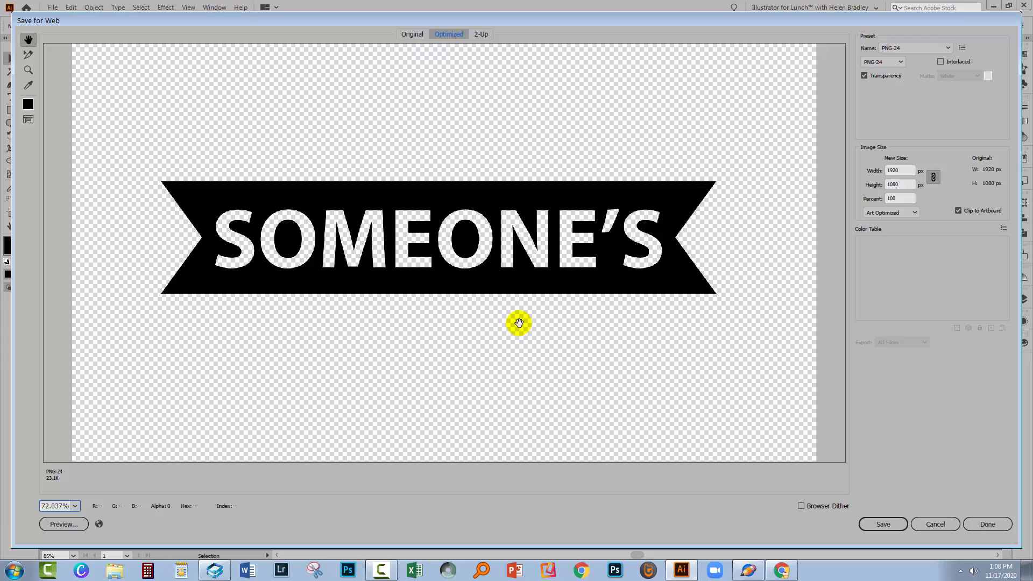
pyautogui.moveTo(342, 286)
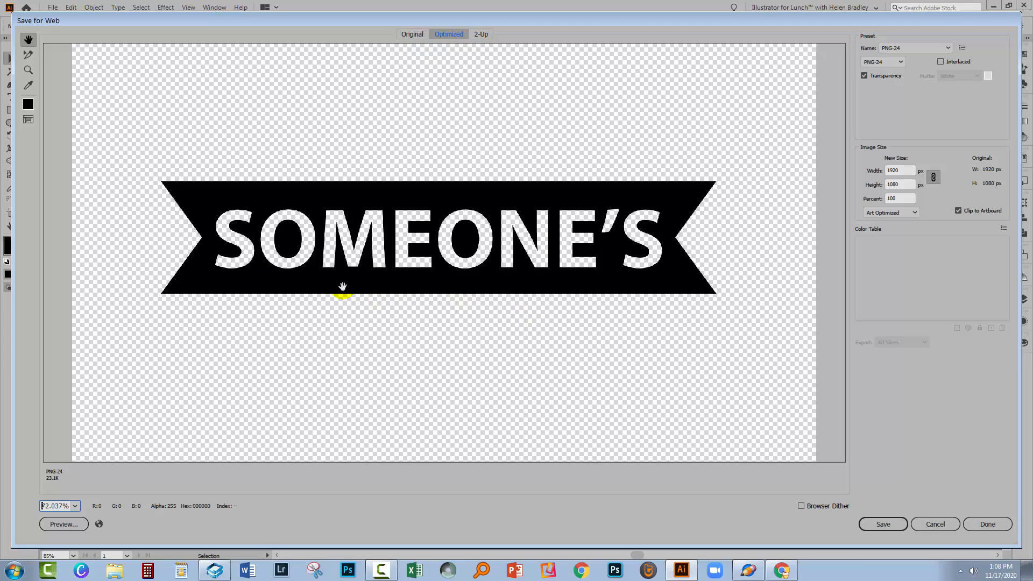
pyautogui.moveTo(315, 199)
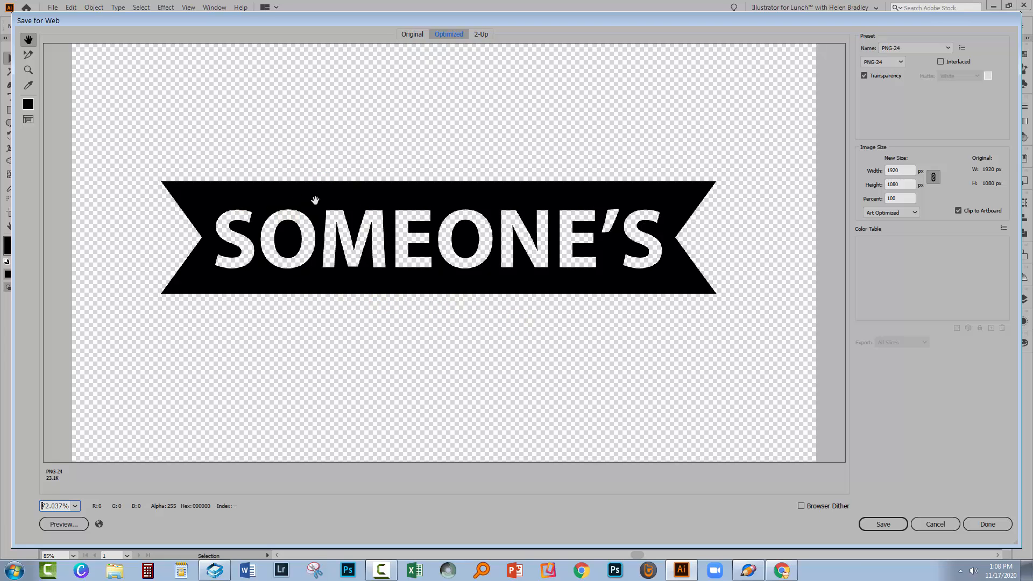
pyautogui.moveTo(294, 177)
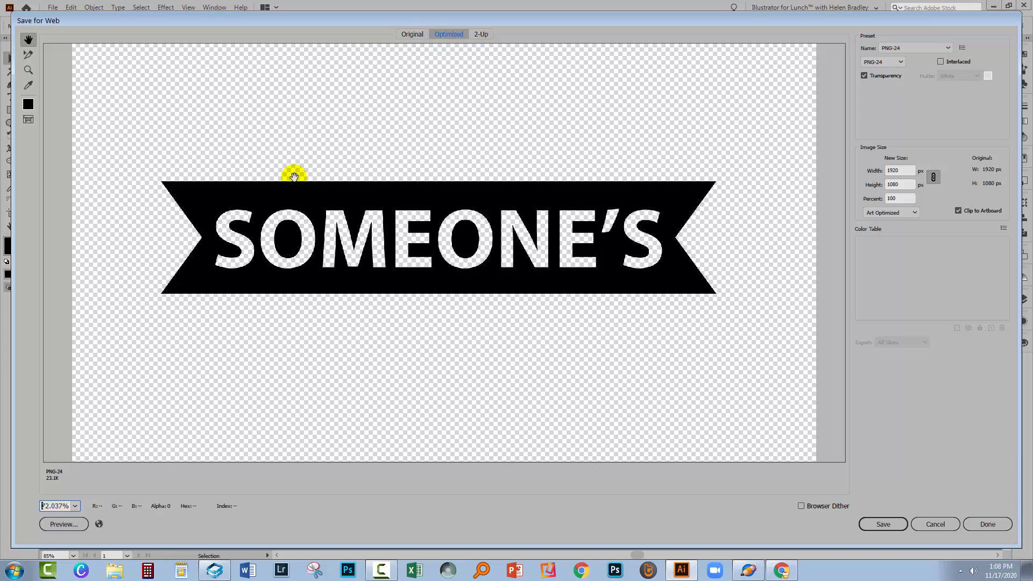
pyautogui.moveTo(205, 222)
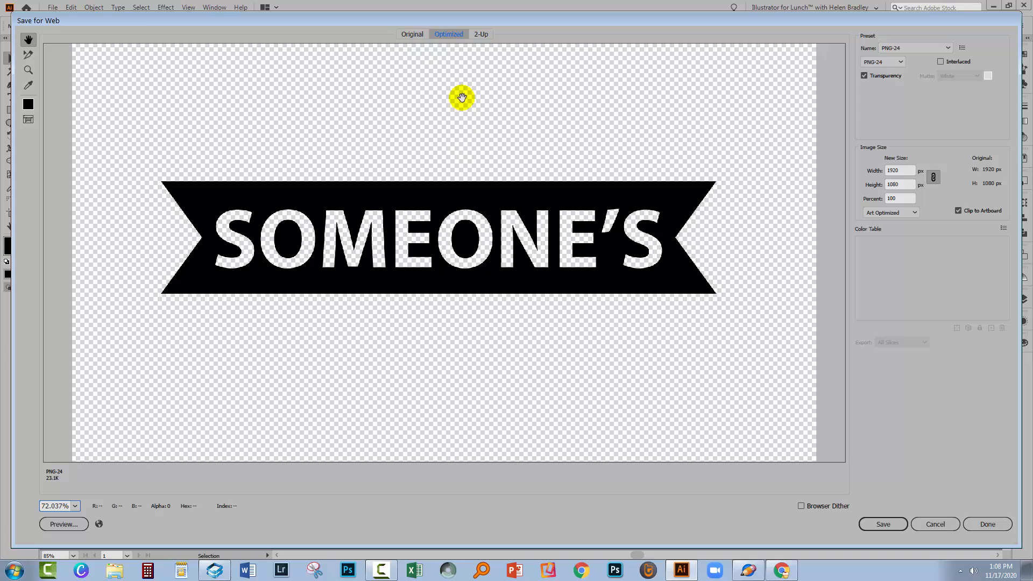
pyautogui.moveTo(415, 148)
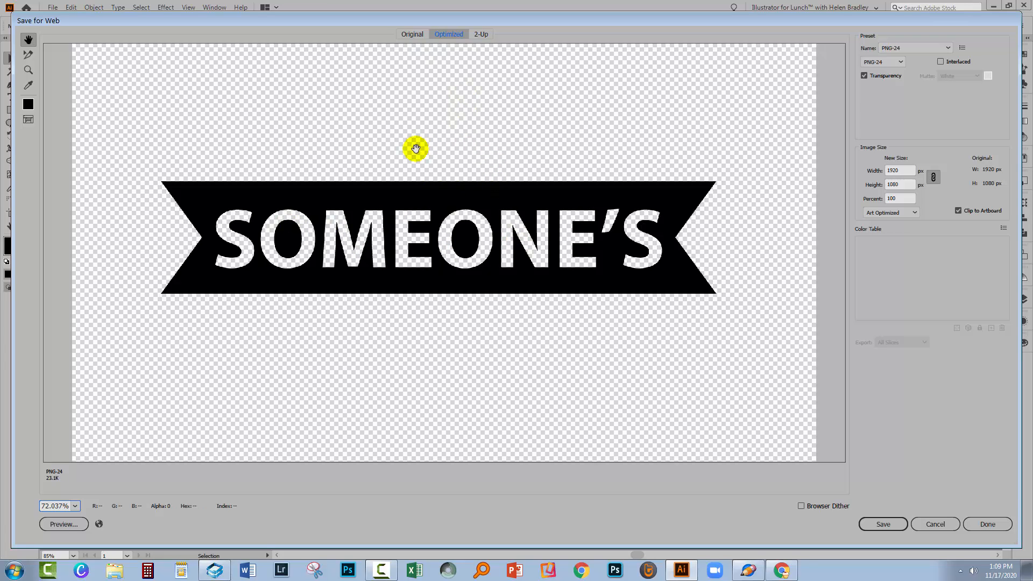
pyautogui.moveTo(593, 249)
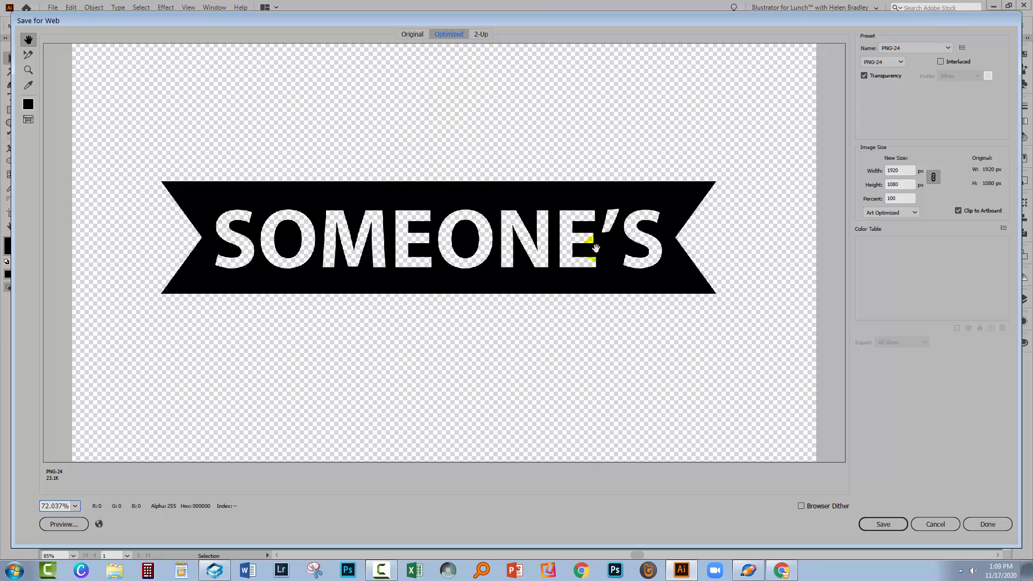
pyautogui.moveTo(382, 239)
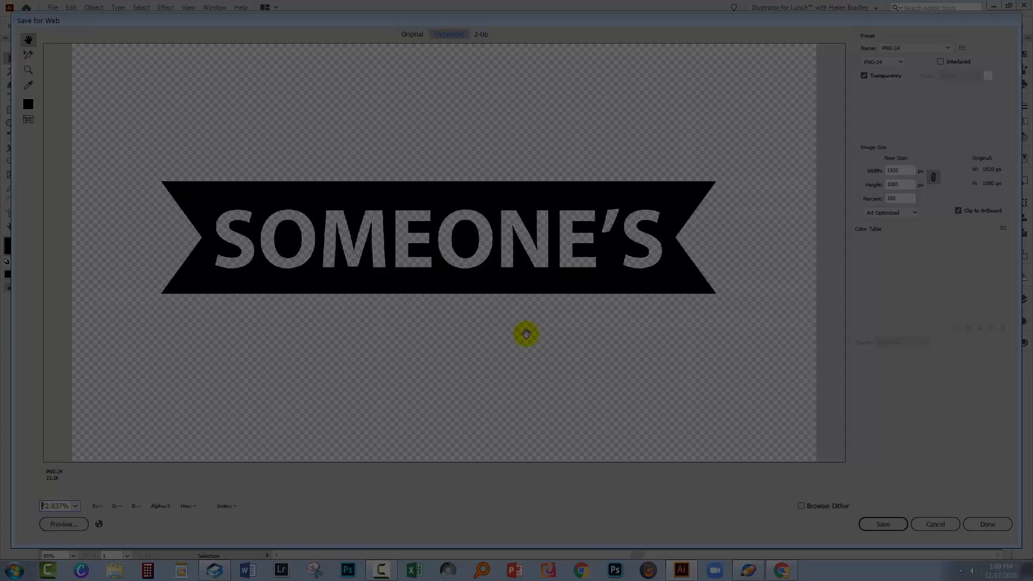
# Close the Save for Web dialog and return to the banner artwork.
pyautogui.click(986, 523)
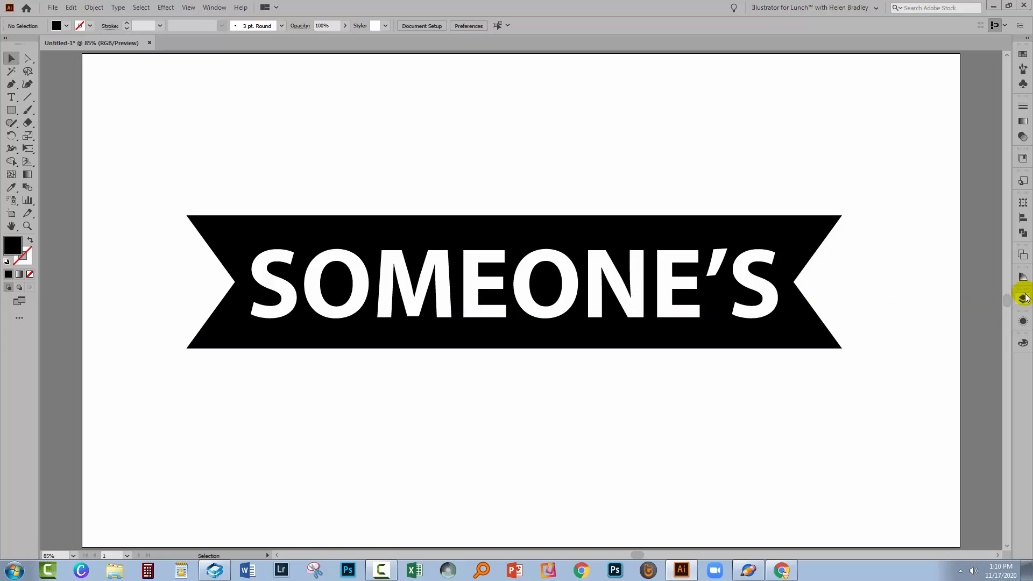
# Reach the text inside Layer 1's Compound Shape and change it to SOMETHING.
pyautogui.click(1023, 299)
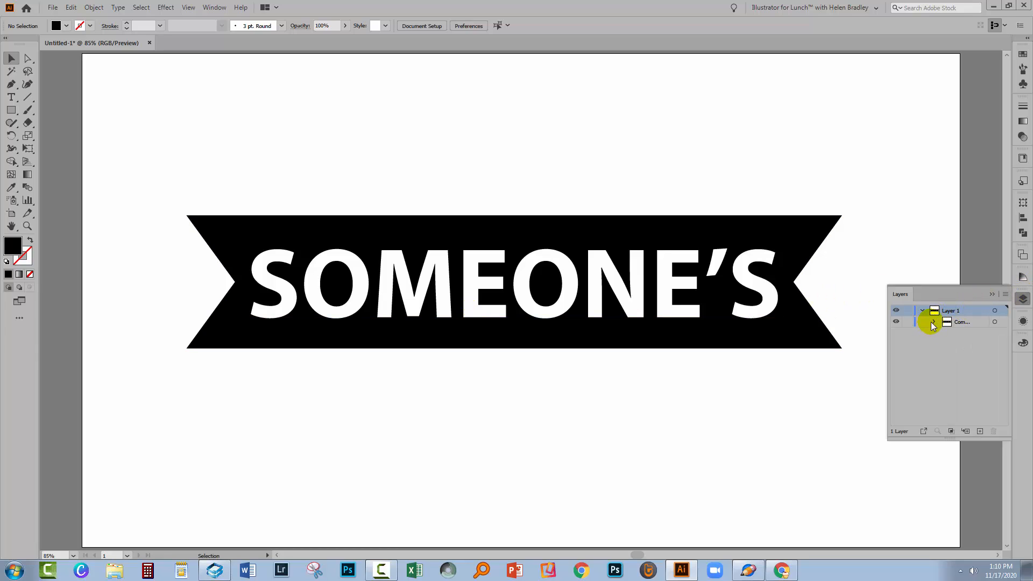
pyautogui.click(934, 322)
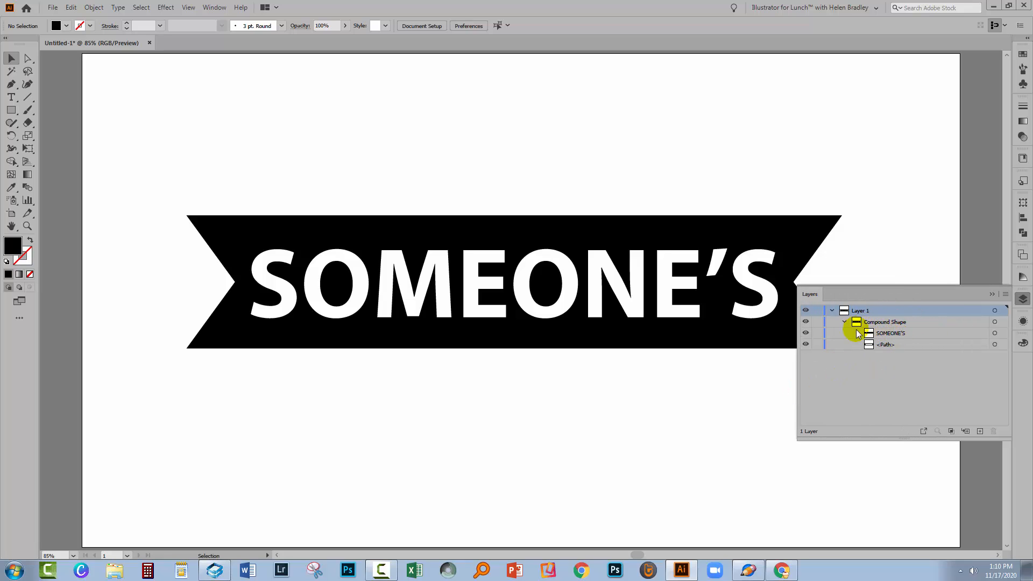
pyautogui.click(884, 343)
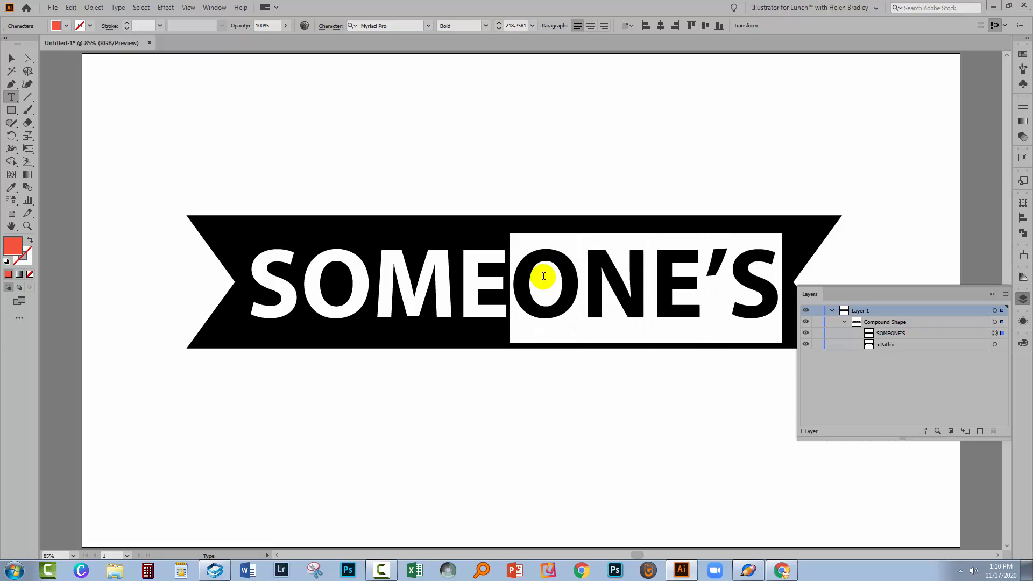
pyautogui.write('SOMETHING')
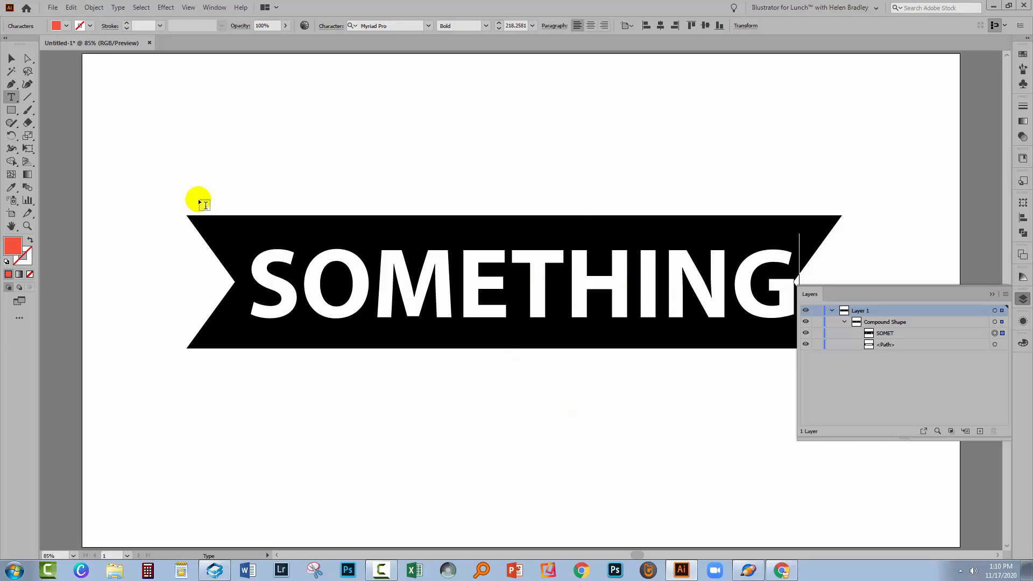
pyautogui.click(11, 59)
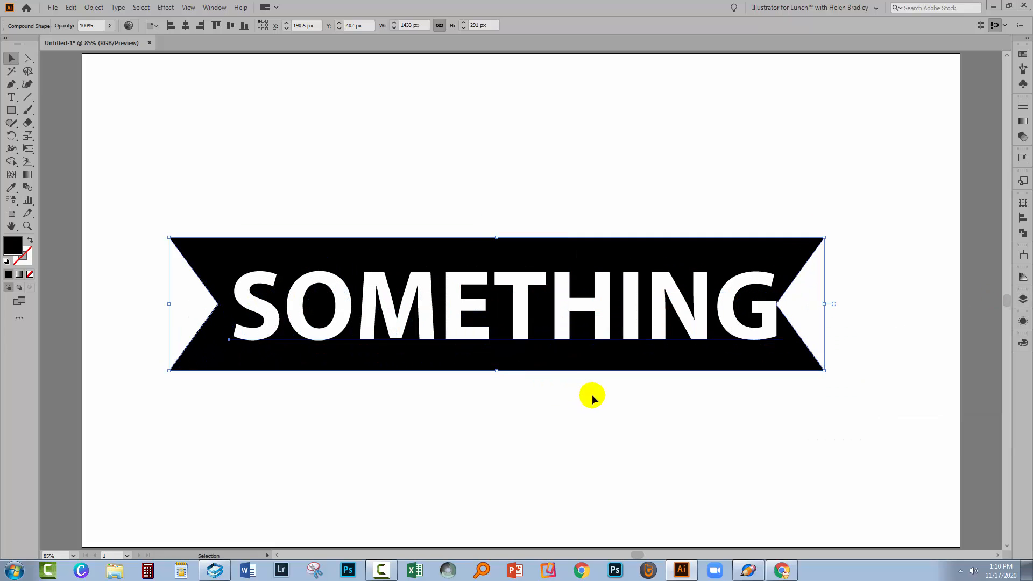
pyautogui.moveTo(514, 343)
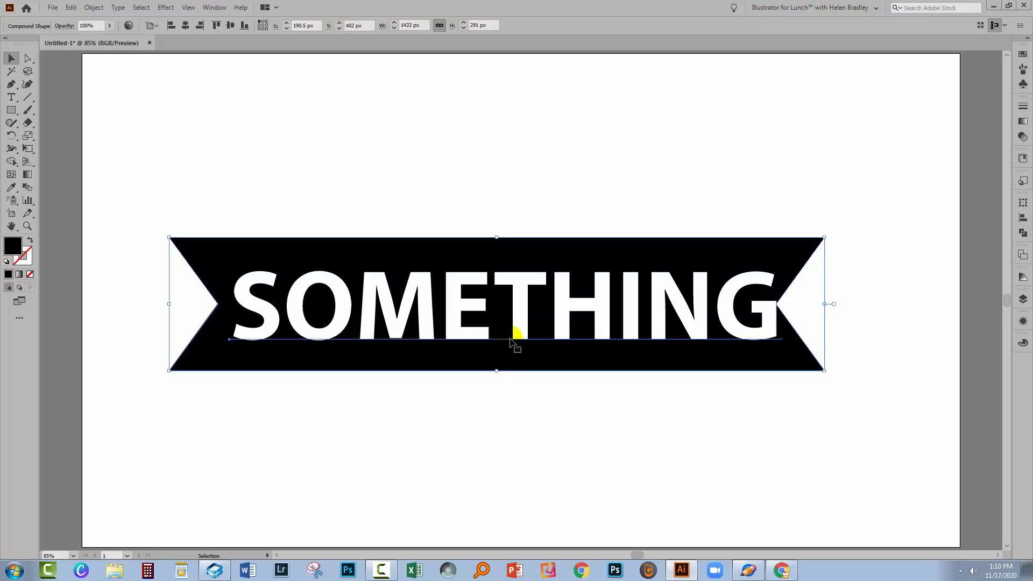
pyautogui.moveTo(537, 420)
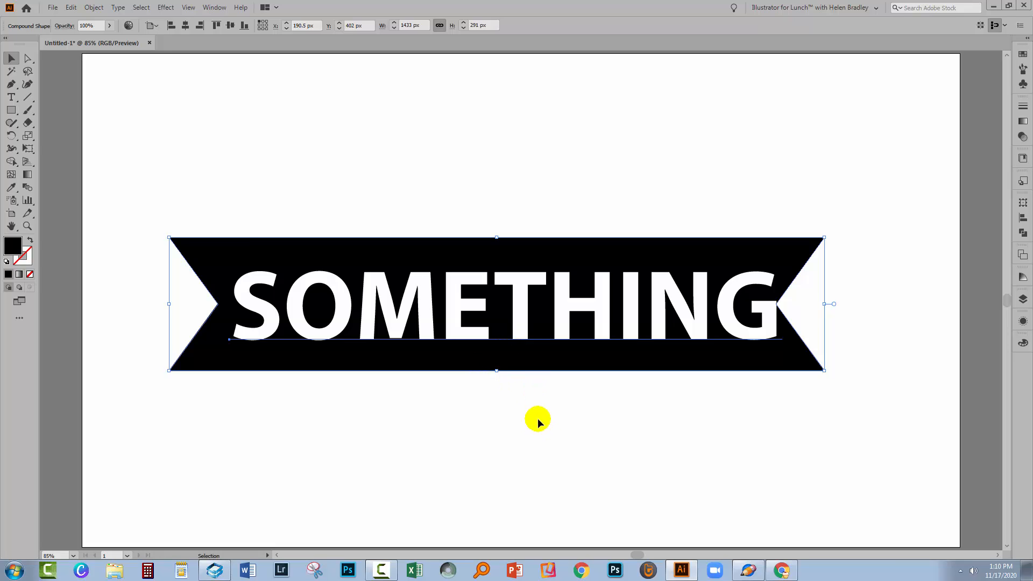